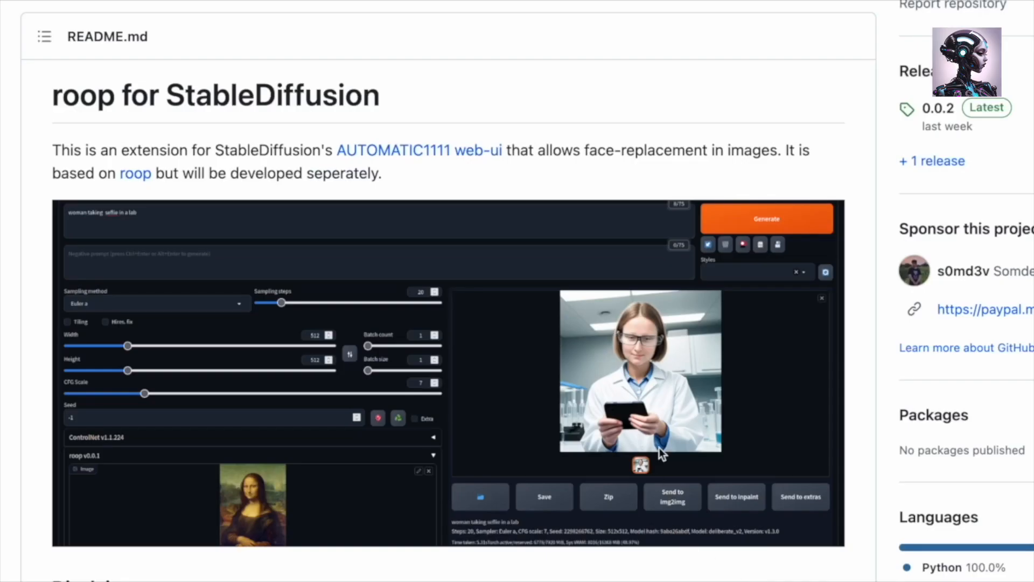
pyautogui.moveTo(681, 414)
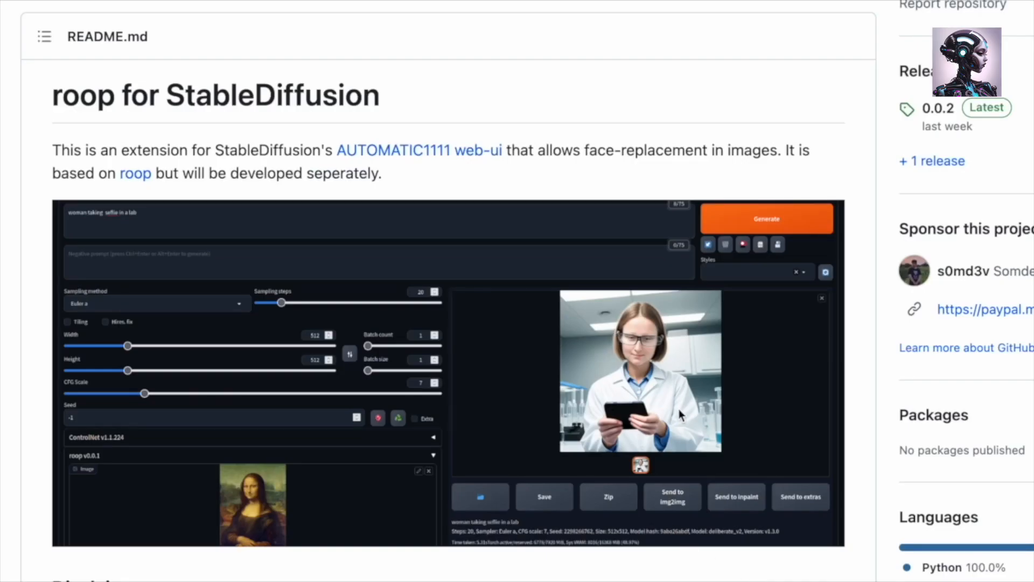
# Scroll the sd-webui-roop README down to its disclaimer and Installation steps
pyautogui.scroll(-3)
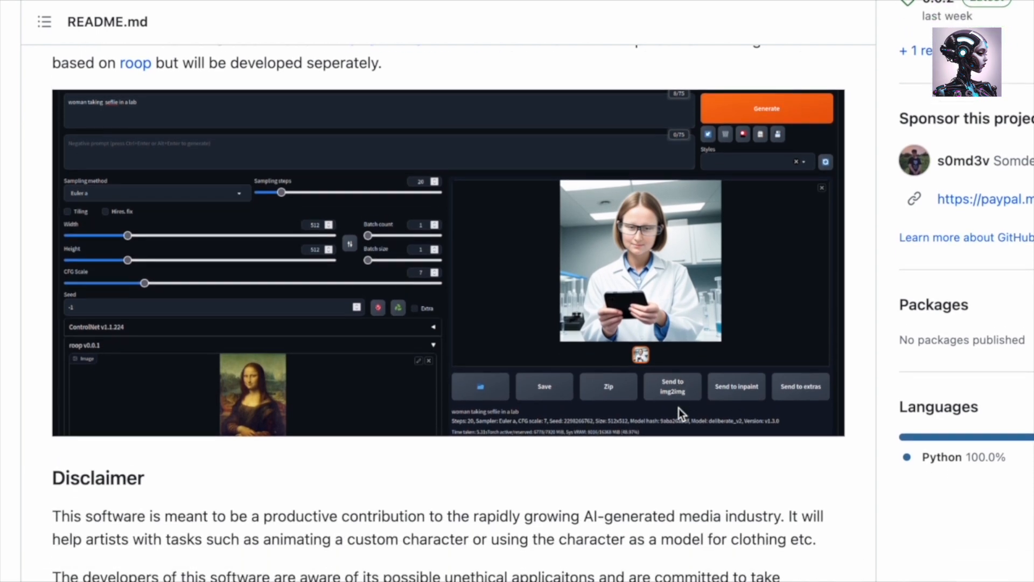
pyautogui.scroll(-3)
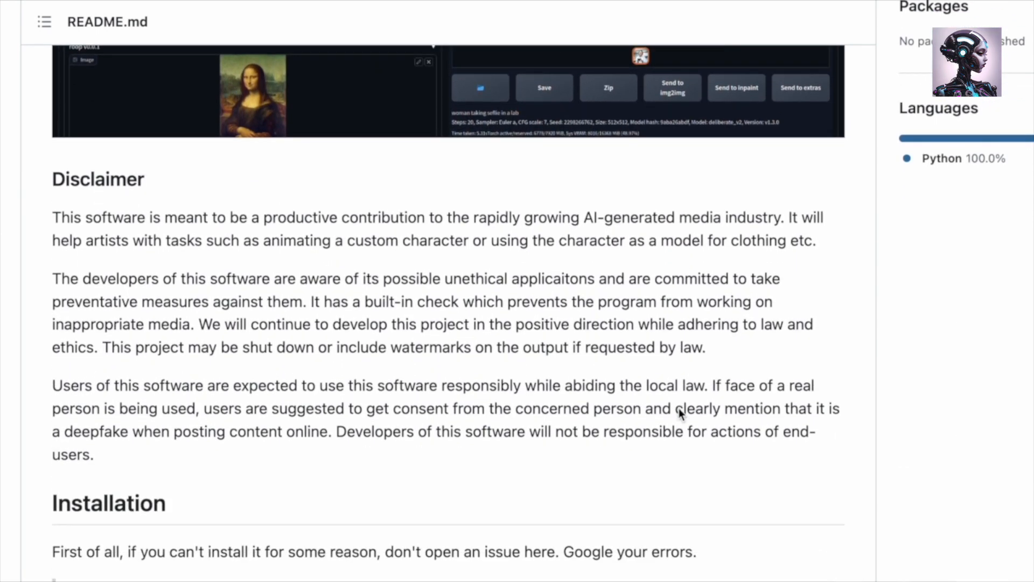
pyautogui.scroll(-3)
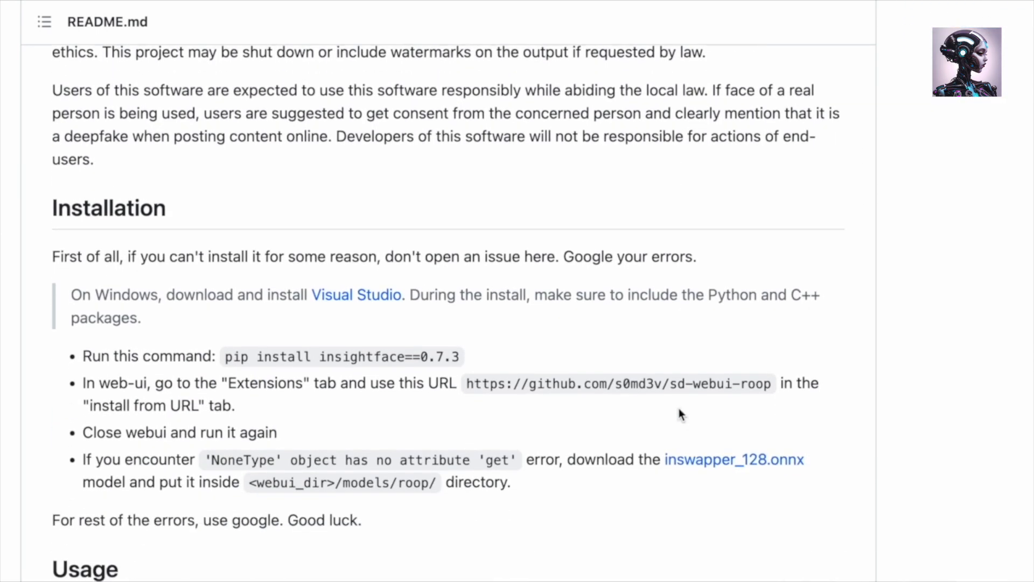
pyautogui.scroll(-3)
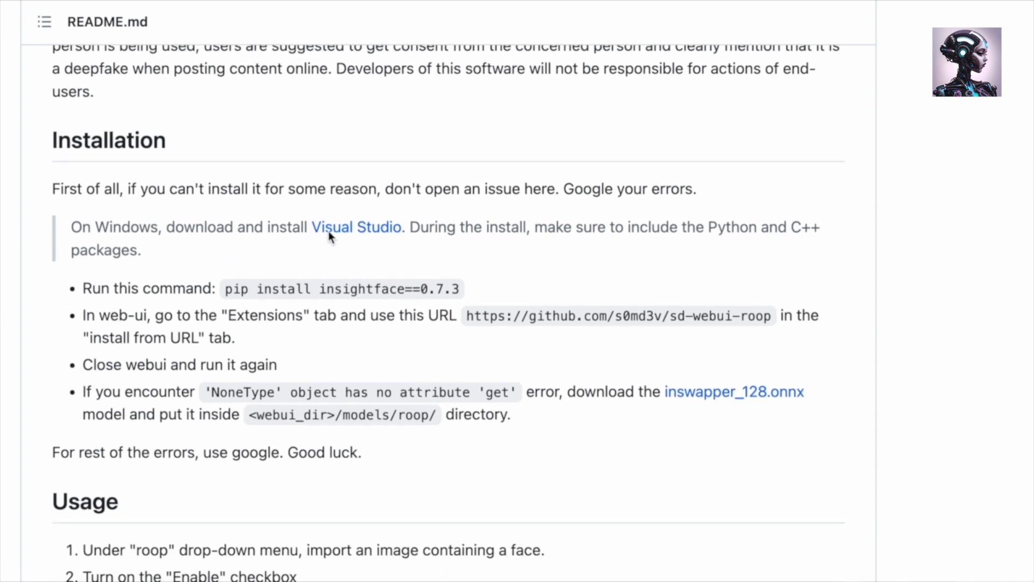
pyautogui.moveTo(625, 251)
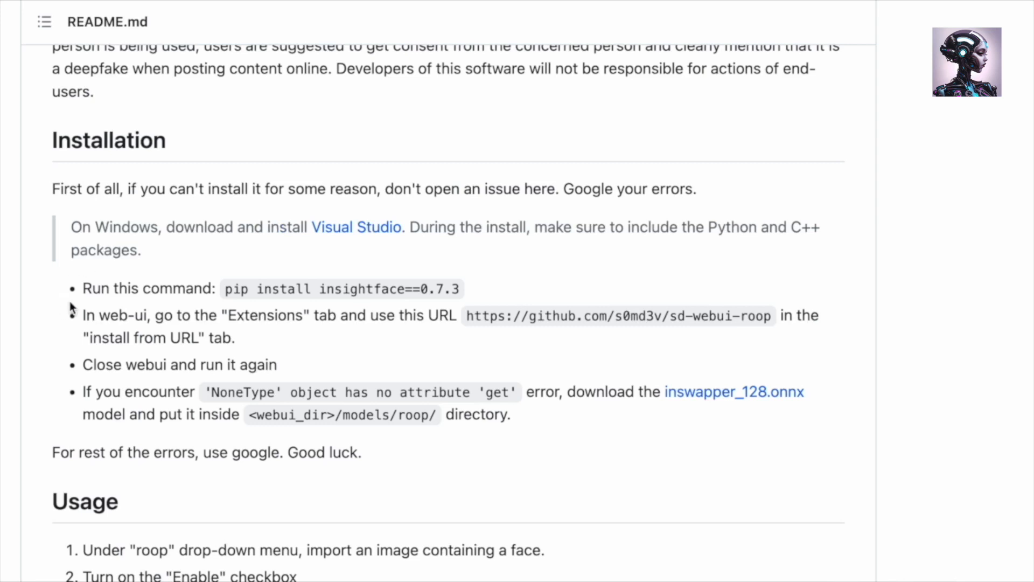
pyautogui.moveTo(409, 311)
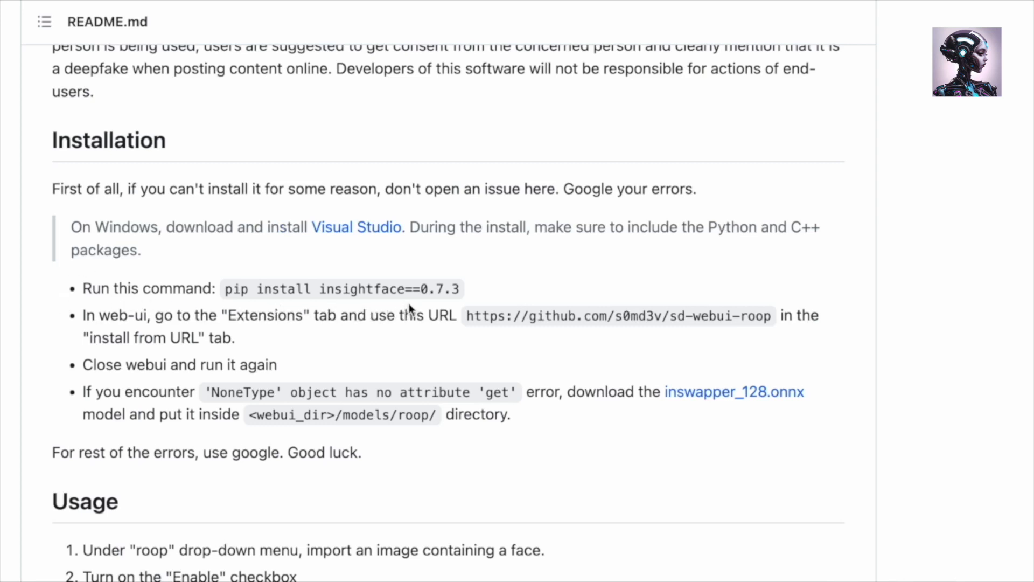
pyautogui.moveTo(454, 304)
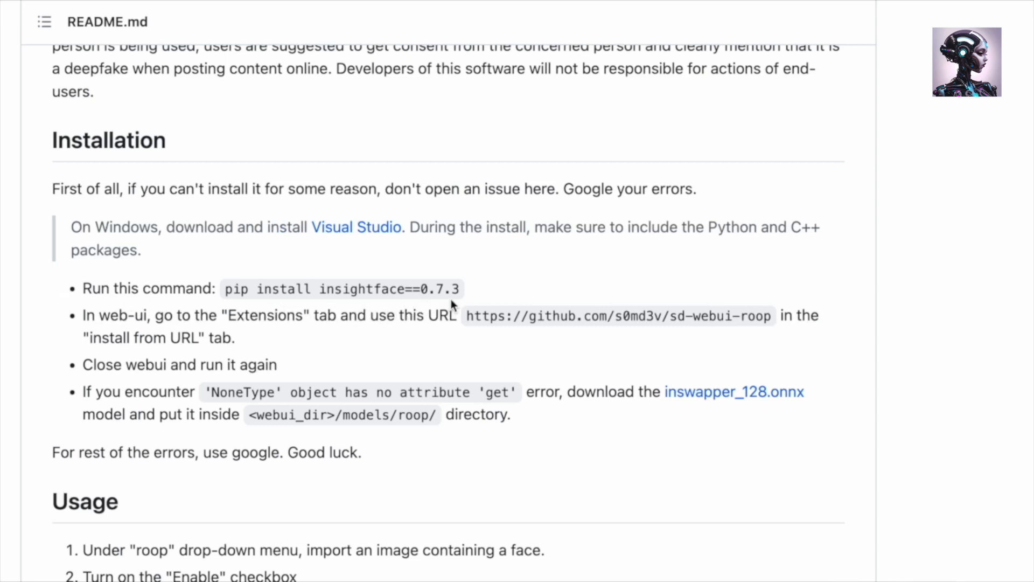
pyautogui.moveTo(434, 307)
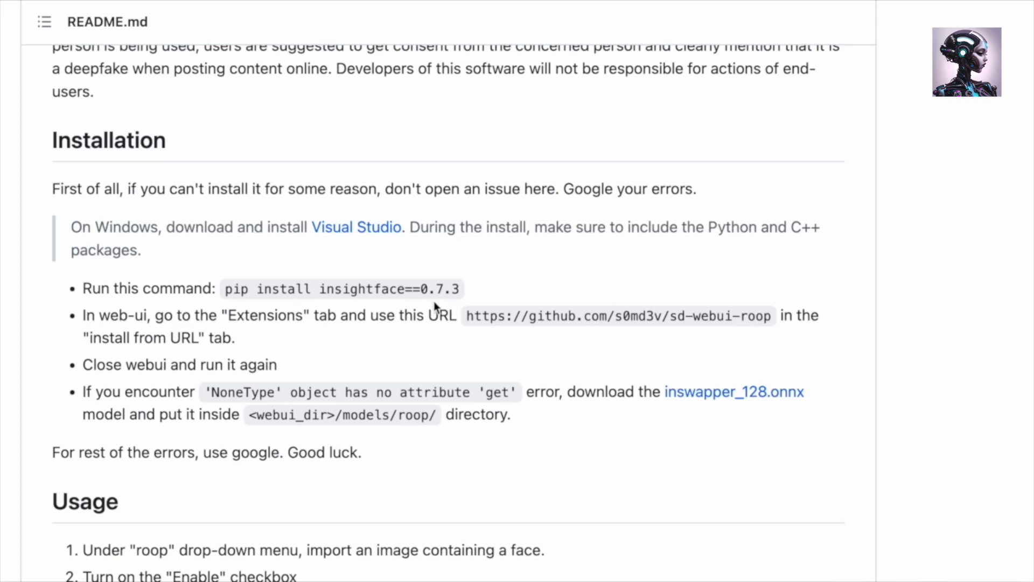
# Download Visual Studio Community 2022 and reach the installer's Workloads list
pyautogui.click(357, 226)
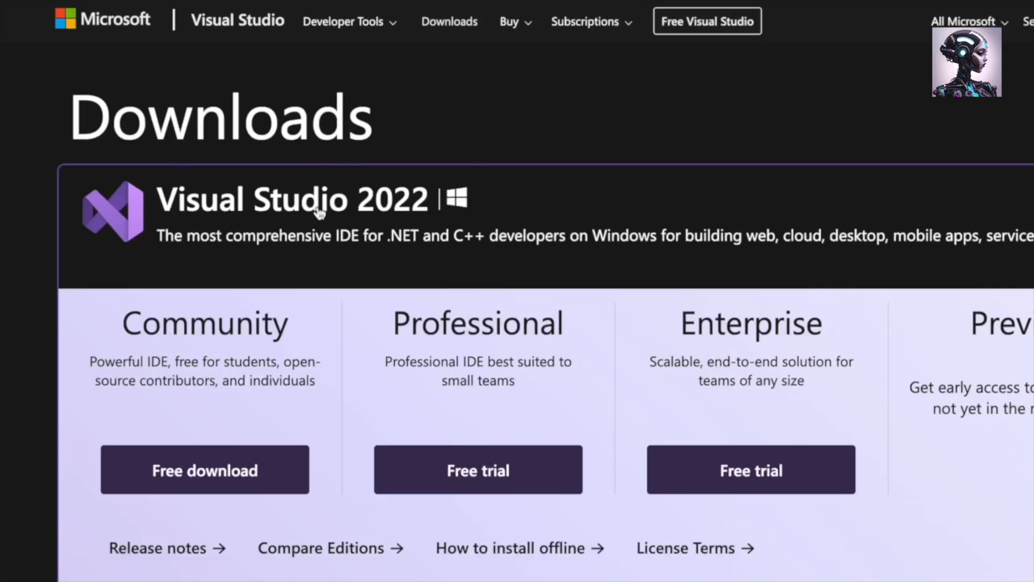
pyautogui.click(205, 469)
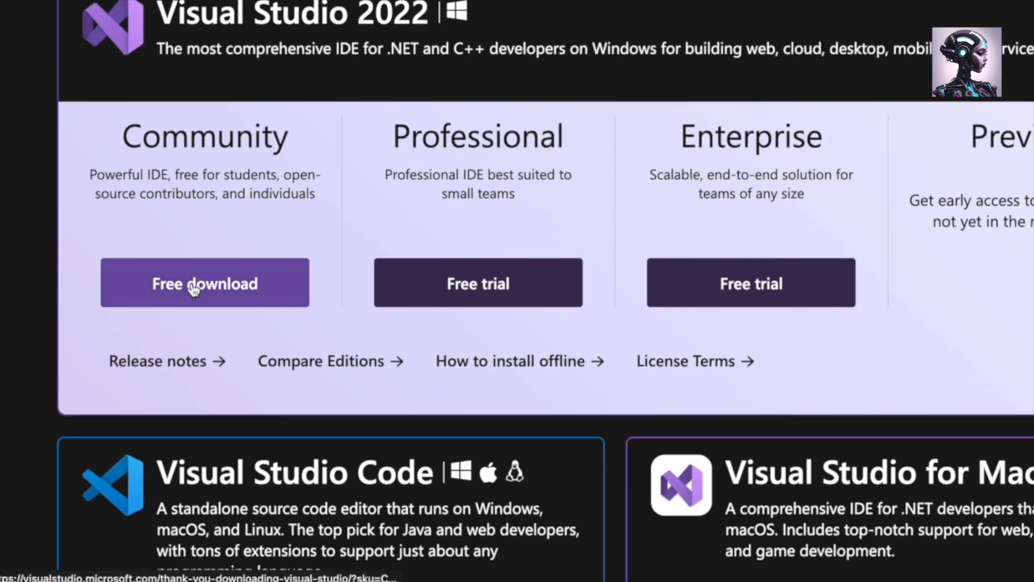
pyautogui.click(205, 283)
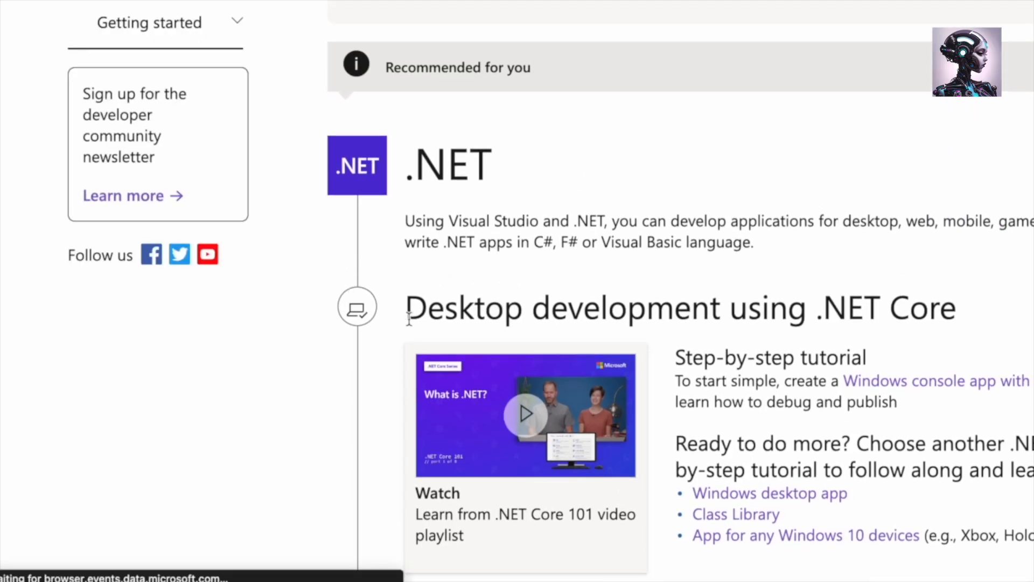
pyautogui.moveTo(174, 455)
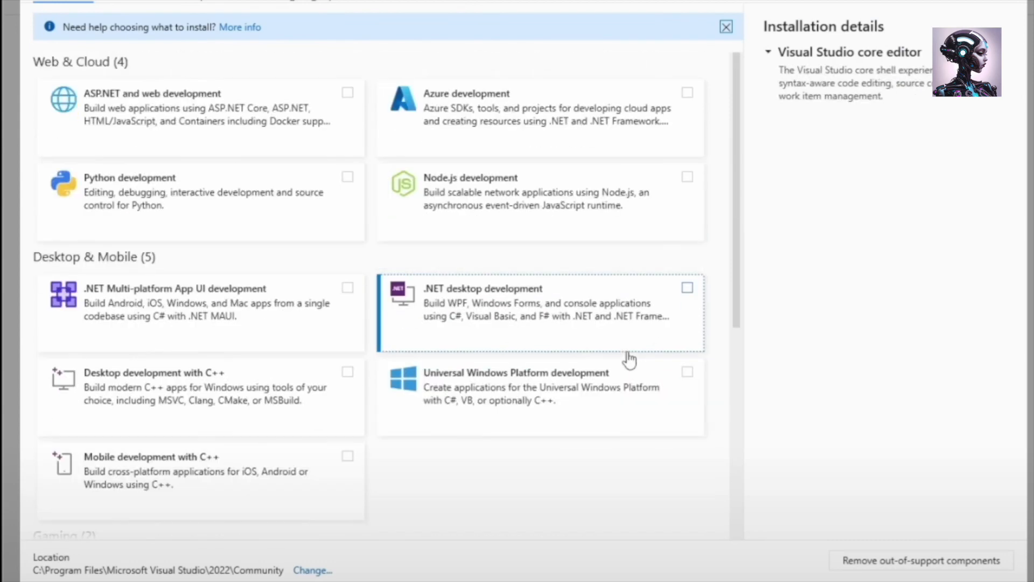
pyautogui.click(349, 176)
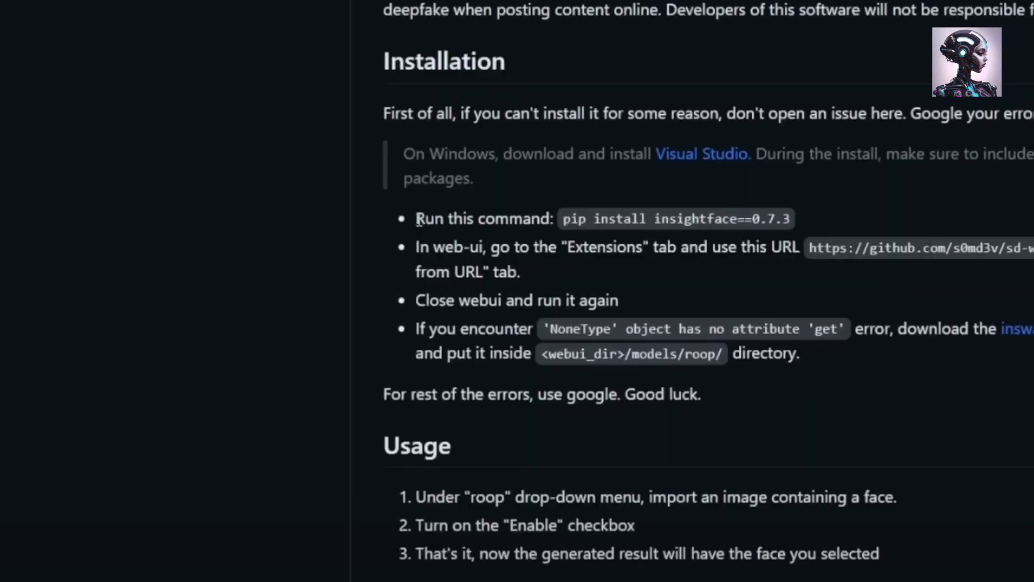
# Copy 'pip install insightface==0.7.3' from the README and run it in Command Prompt
pyautogui.moveTo(418, 219); pyautogui.dragTo(752, 219)
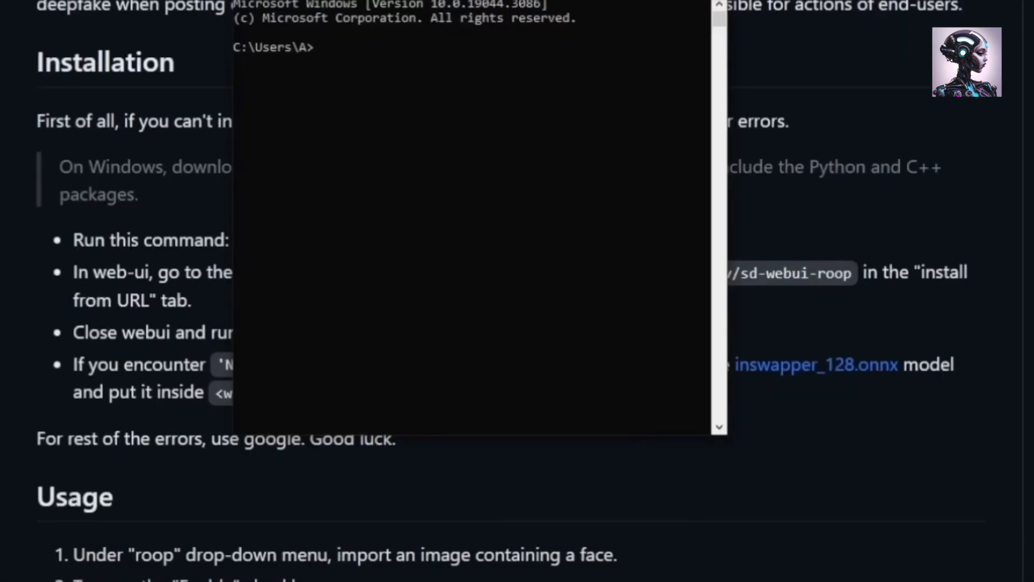
pyautogui.write('pip install insightface==0.7.3')
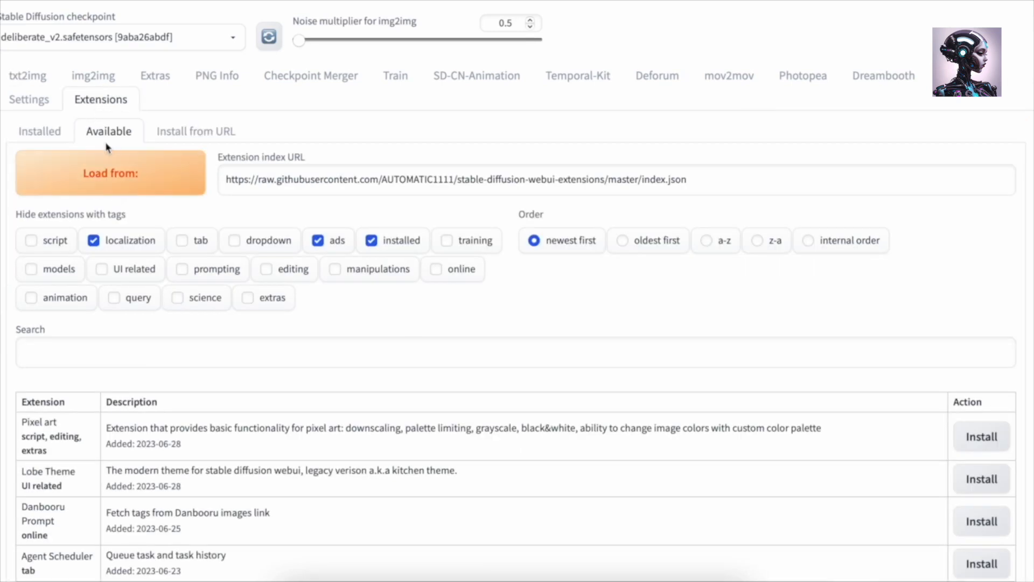
# Search available extensions for 'roop' and install sd-webui-roop
pyautogui.click(110, 173)
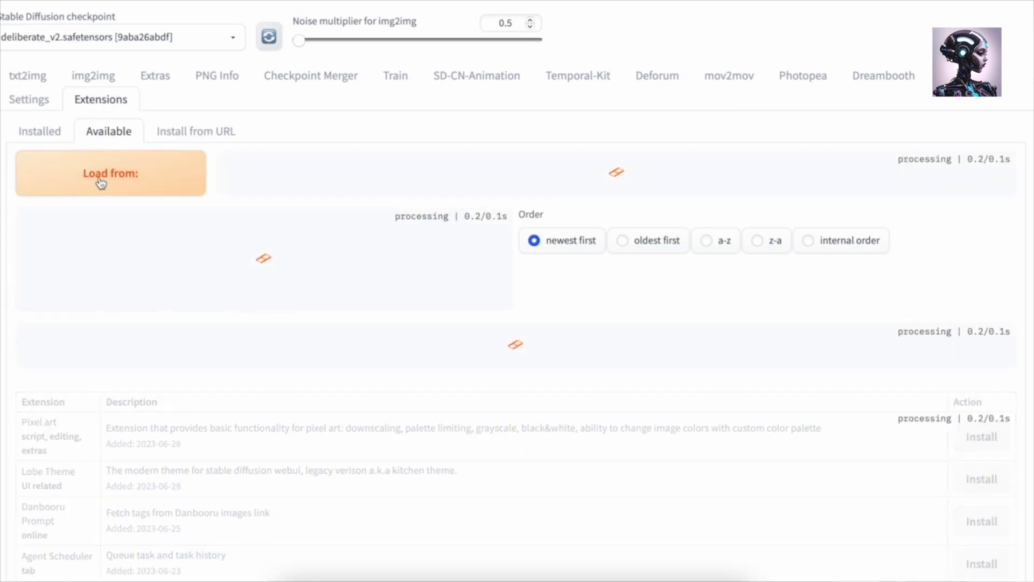
pyautogui.click(109, 173)
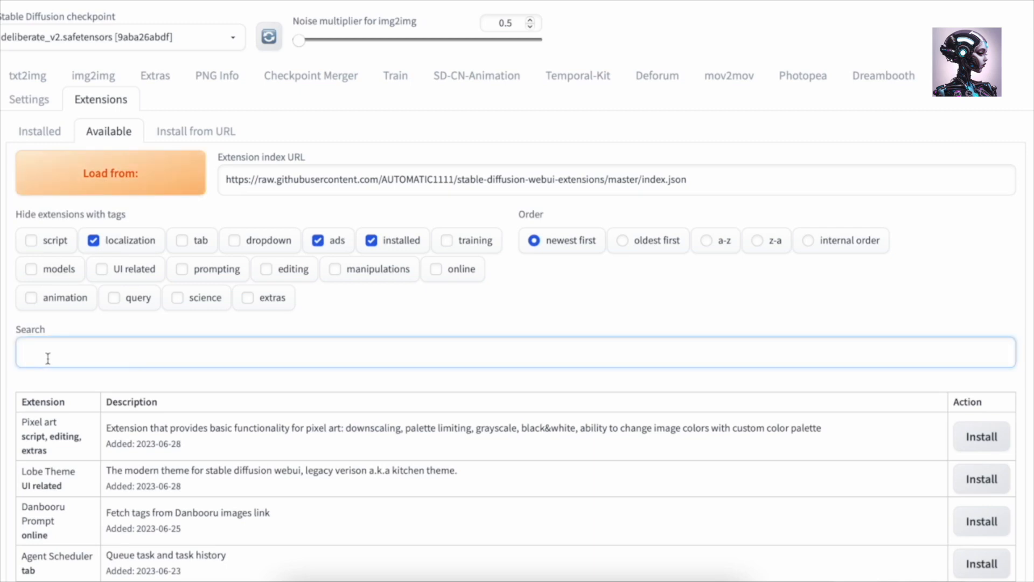
pyautogui.write('roop')
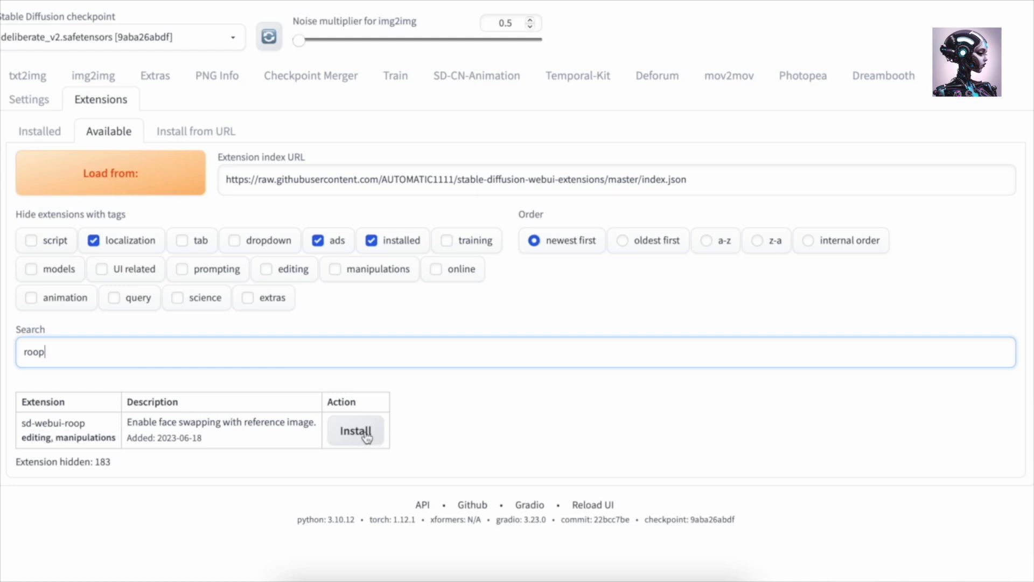
pyautogui.click(356, 431)
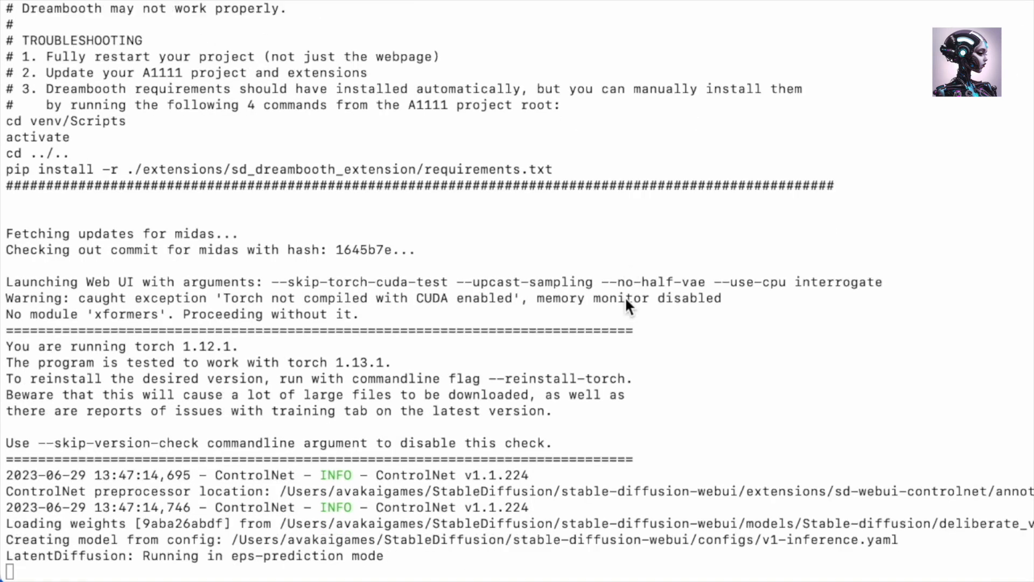
pyautogui.scroll(-3)
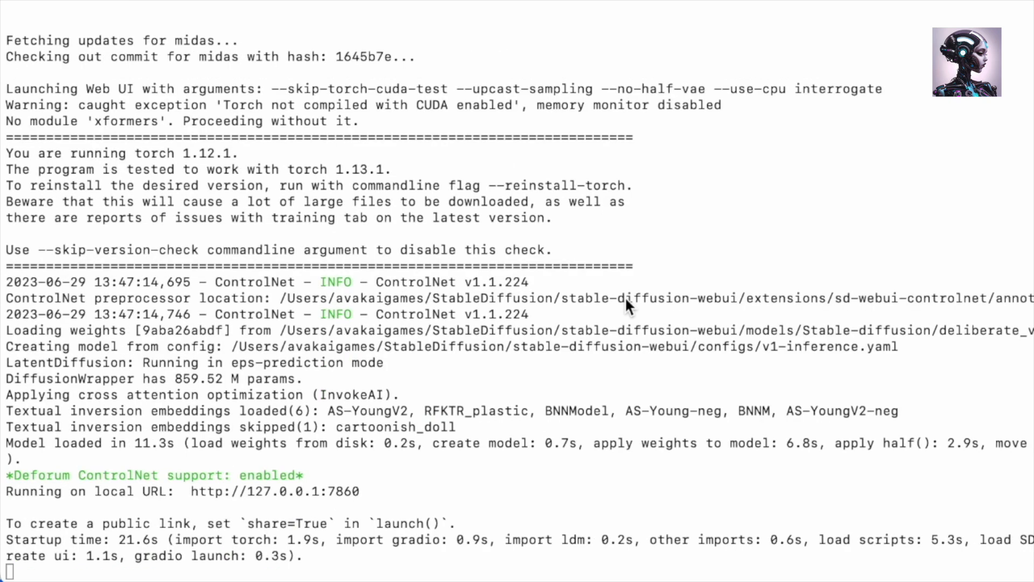
pyautogui.moveTo(744, 150)
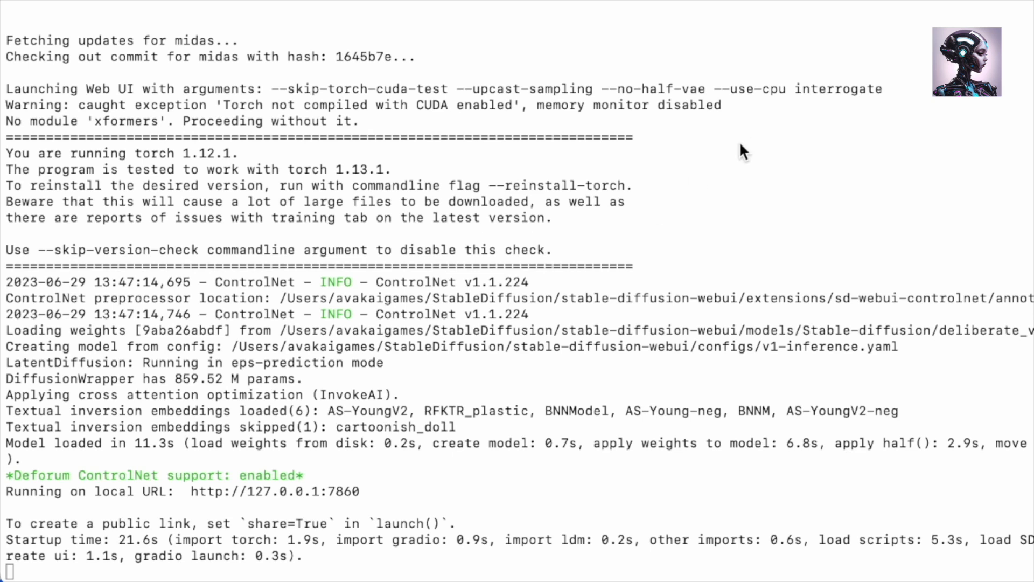
pyautogui.moveTo(191, 498)
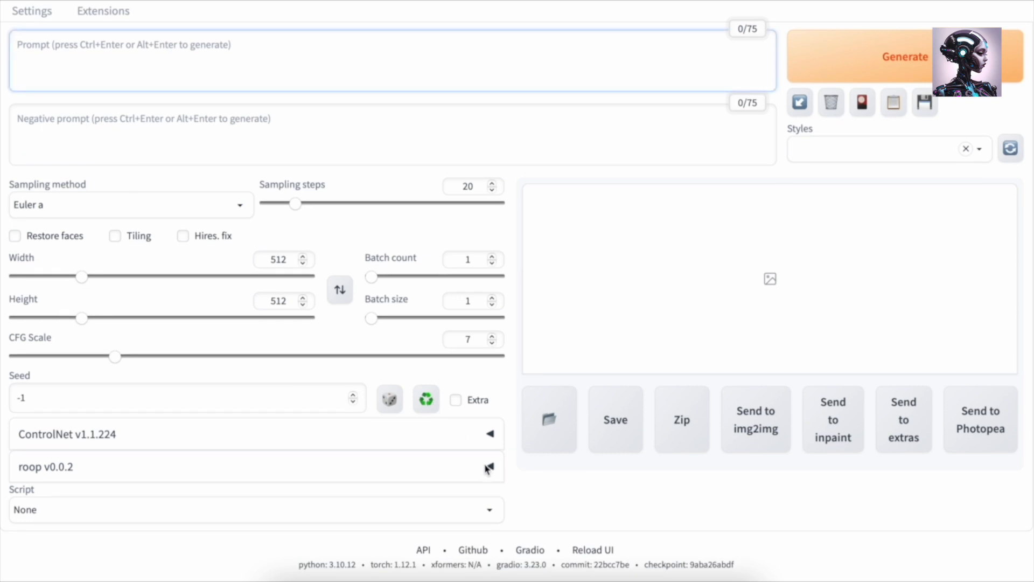
# Generate 'Girl with ironman suit' with negative prompt 'blur', roop panel expanded
pyautogui.click(488, 470)
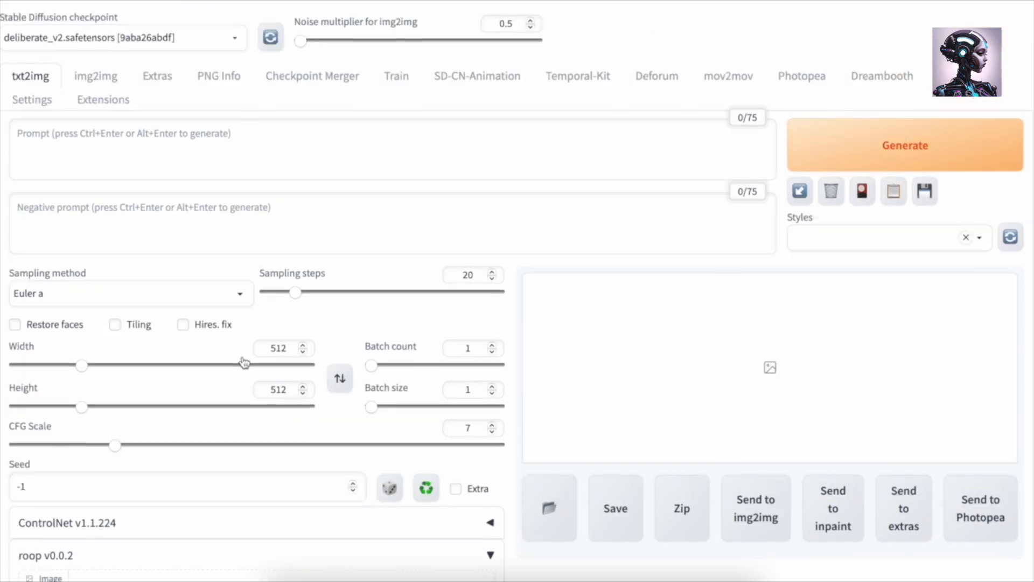
pyautogui.click(83, 151)
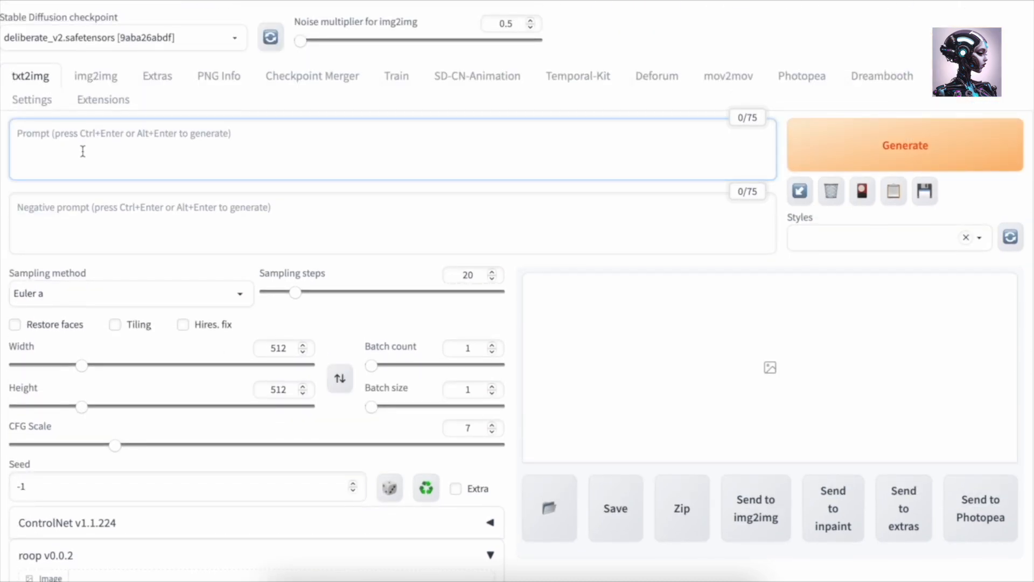
pyautogui.write('G')
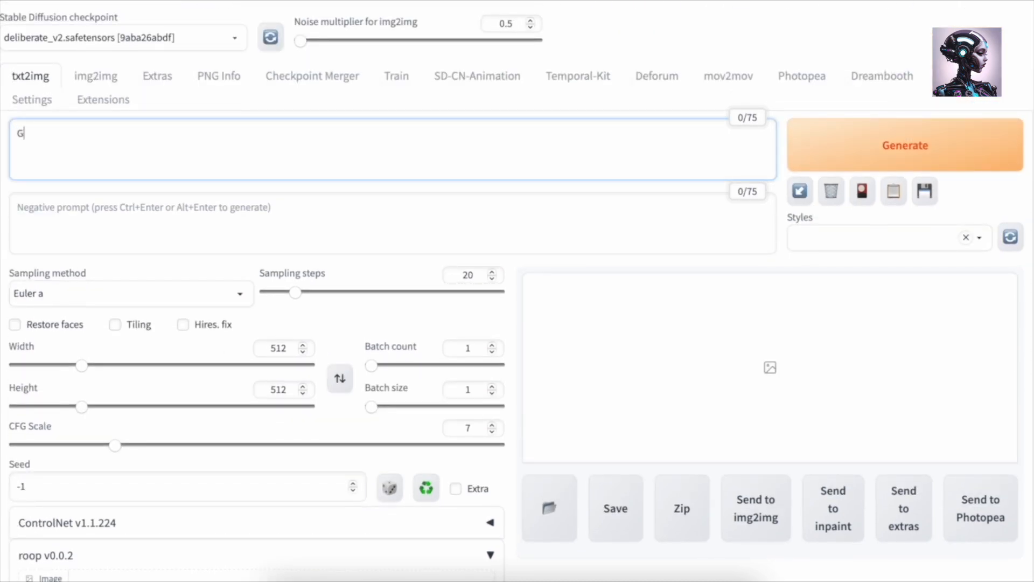
pyautogui.write('irl with')
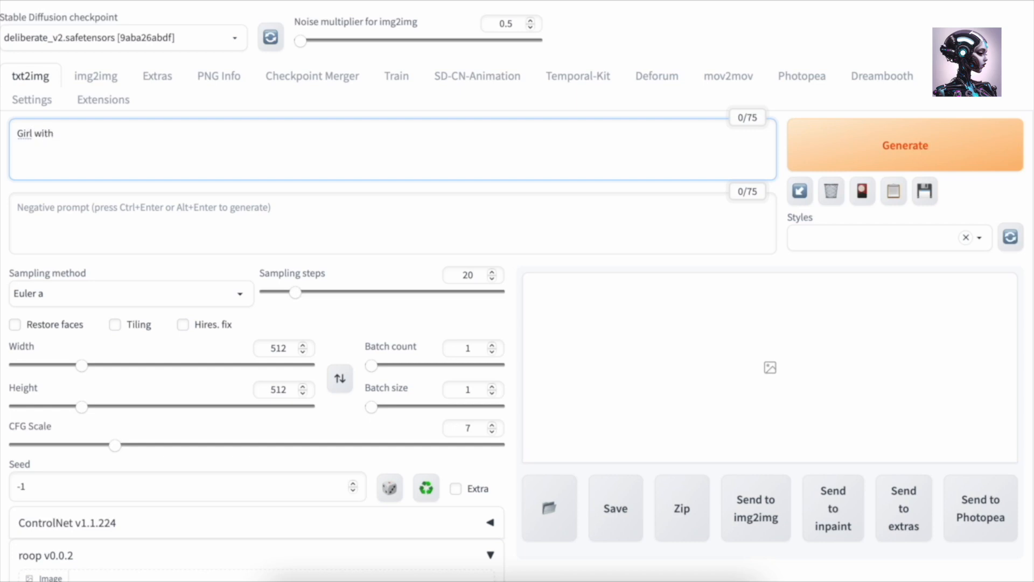
pyautogui.write('ironman')
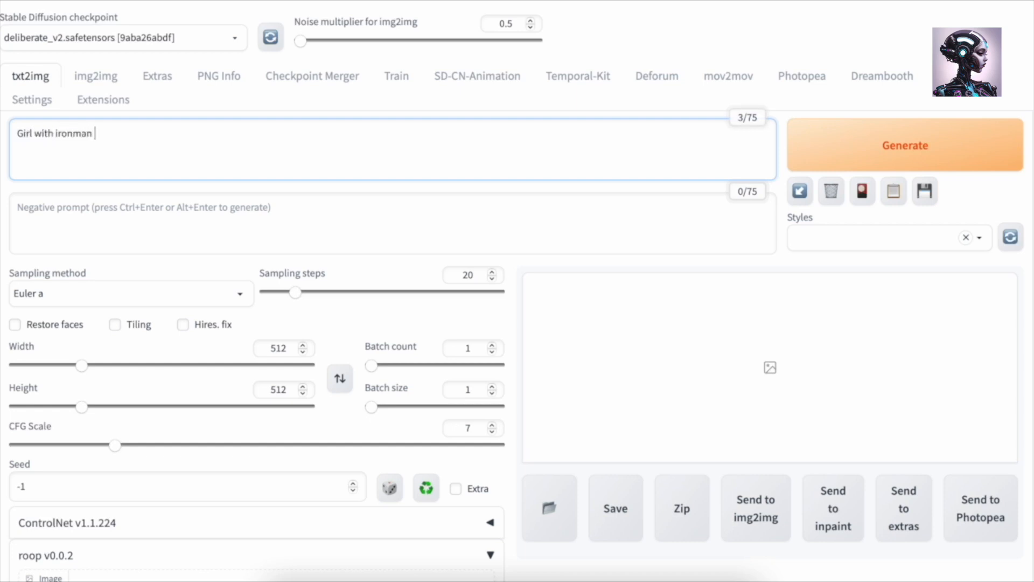
pyautogui.write('suit')
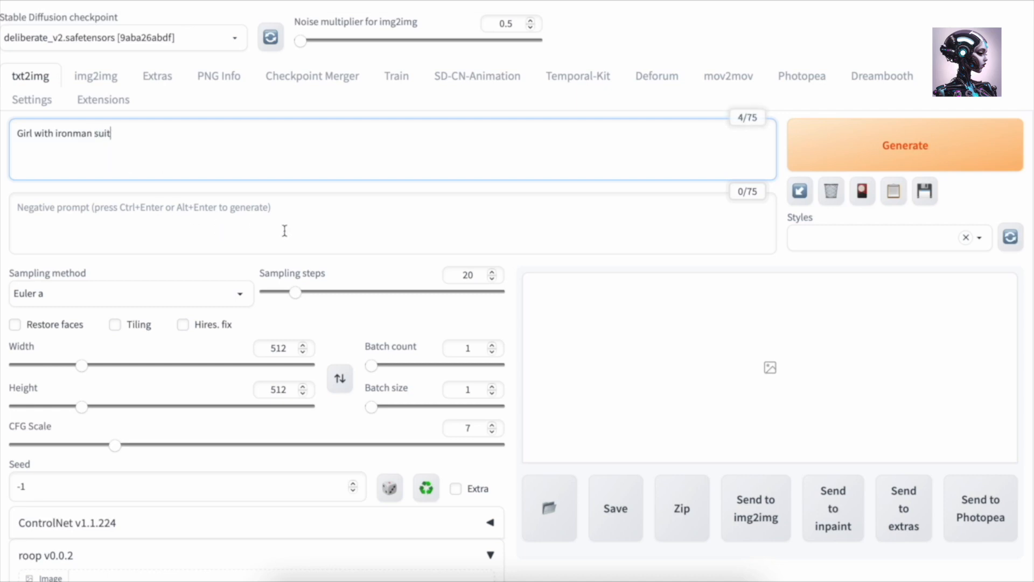
pyautogui.write('blur')
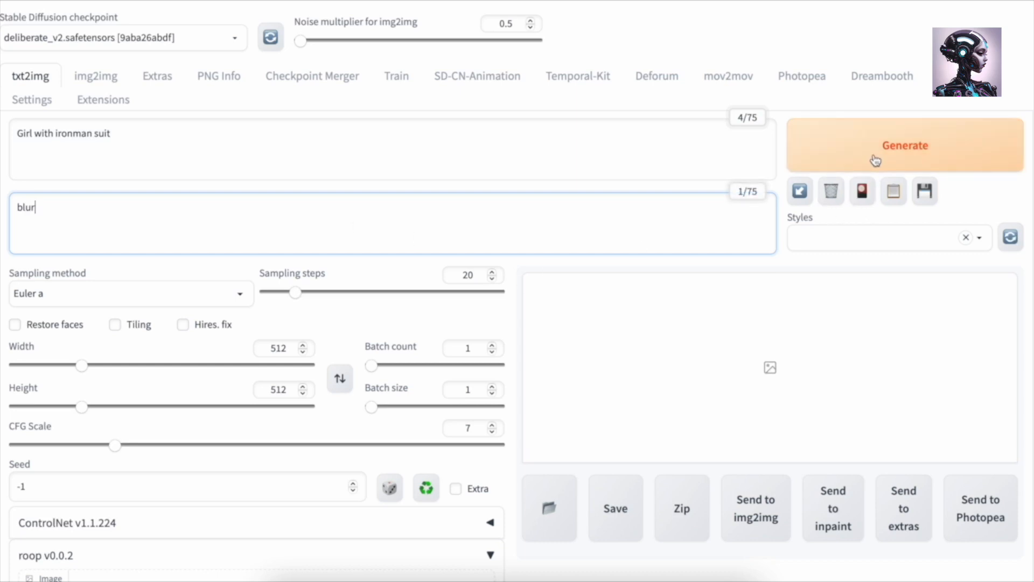
pyautogui.click(905, 146)
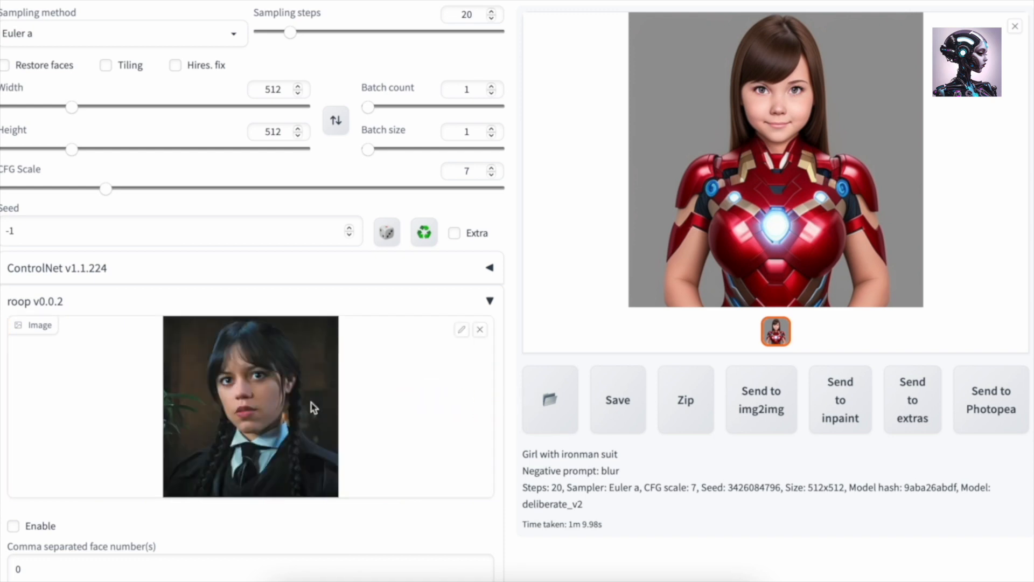
pyautogui.moveTo(84, 395)
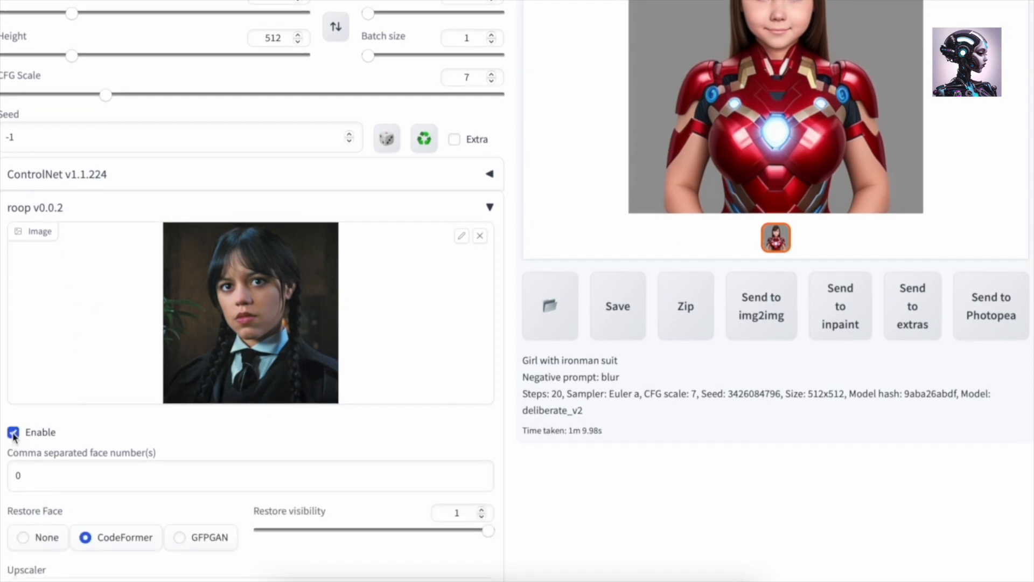
# Regenerate the Iron Man girl with roop face swapping enabled
pyautogui.scroll(-3)
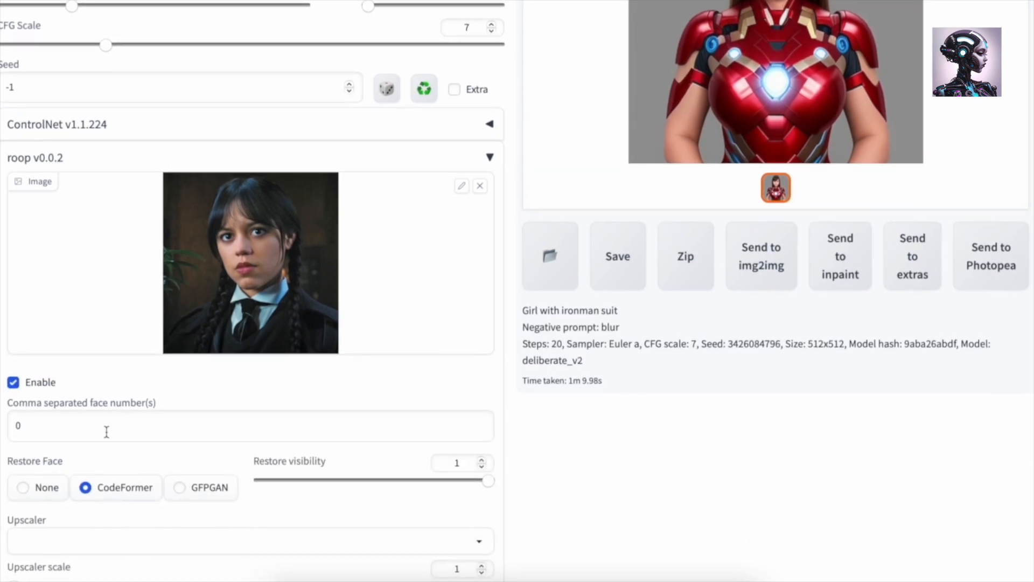
pyautogui.scroll(-3)
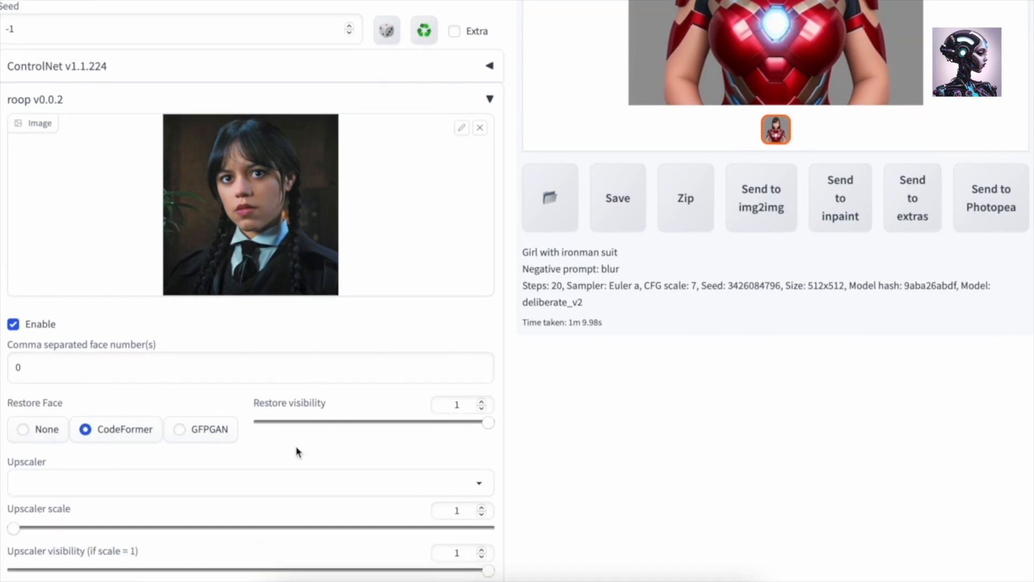
pyautogui.scroll(-3)
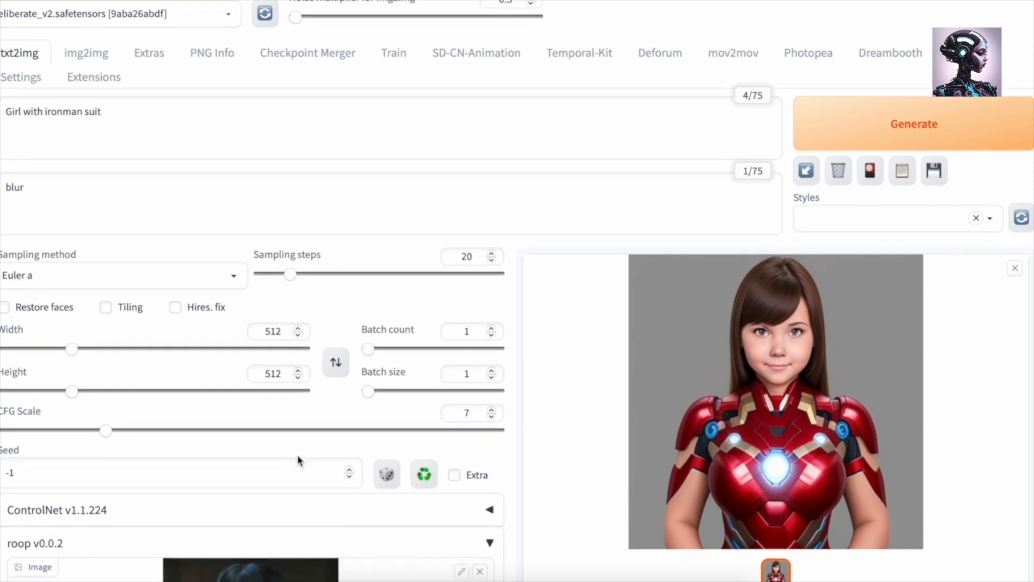
pyautogui.scroll(-3)
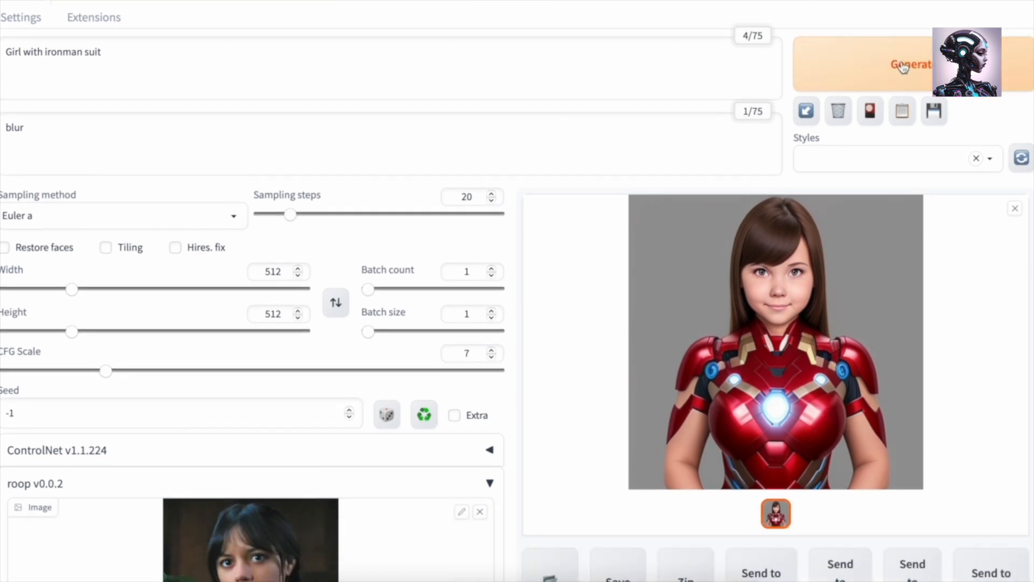
pyautogui.click(912, 64)
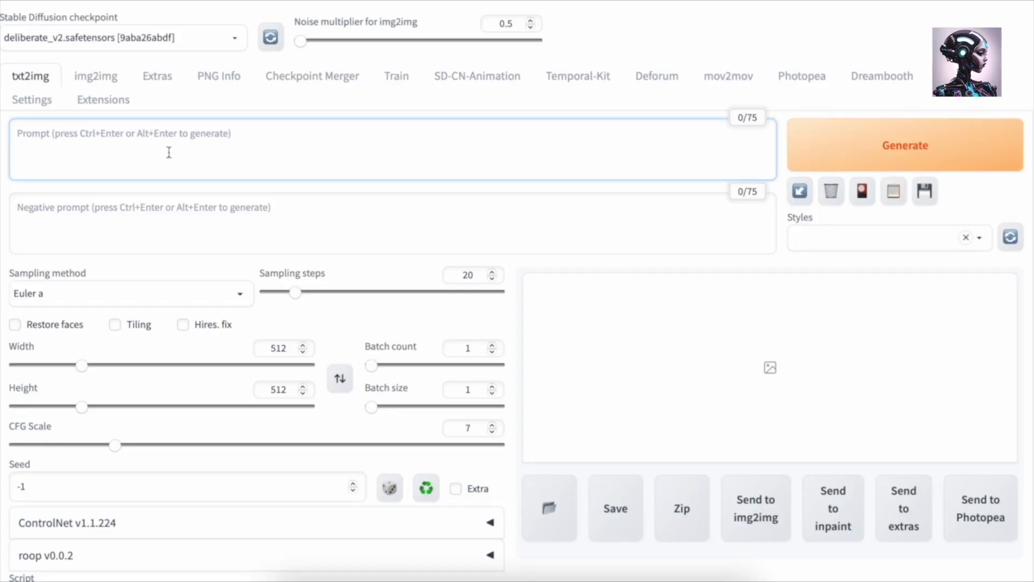
# Enter the prompt 'Two girls in coffee shop' and generate the image
pyautogui.write('Two girls in t')
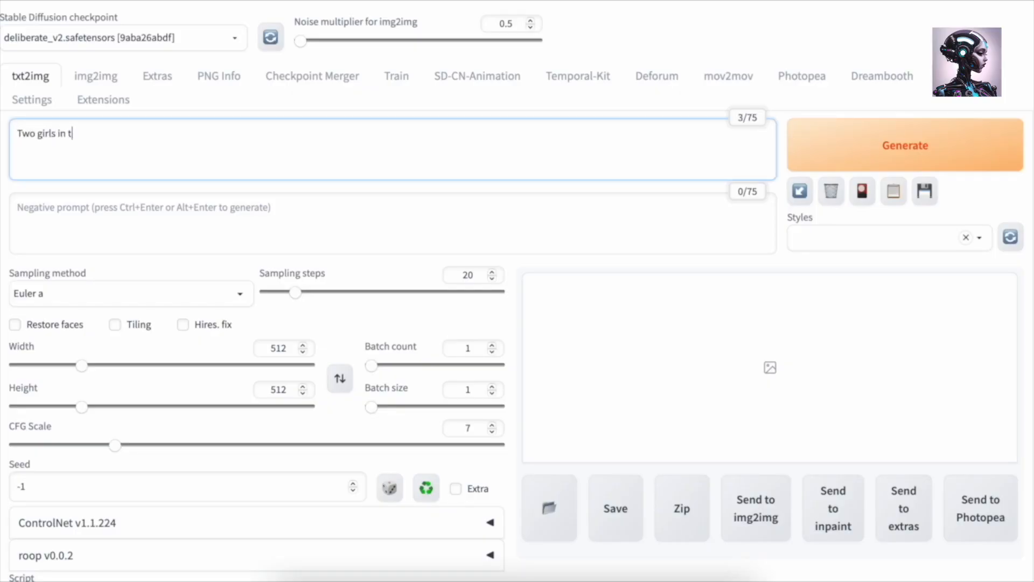
pyautogui.write('offee s')
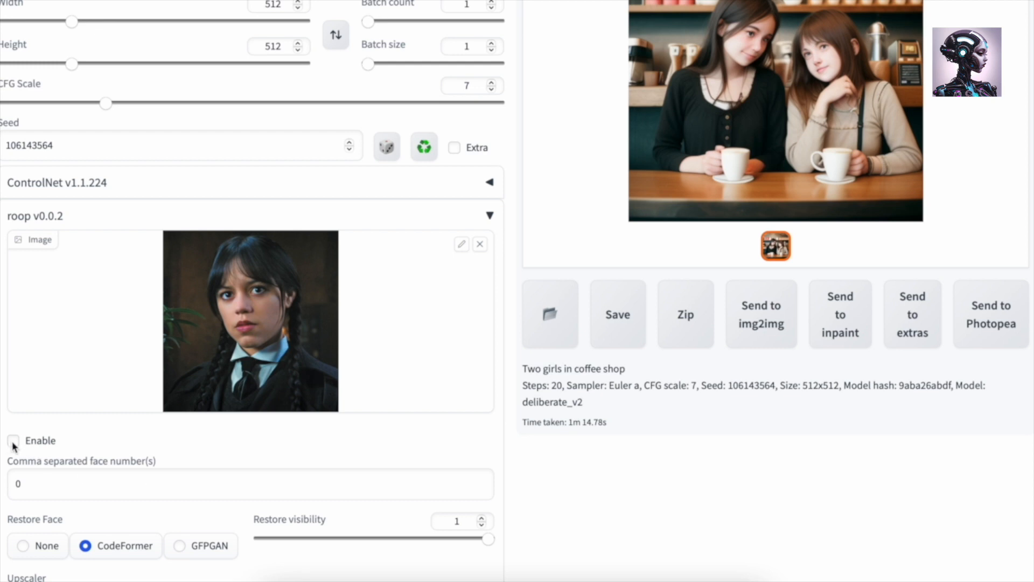
# Enable roop and set the swapped face numbers to 0,1
pyautogui.click(13, 440)
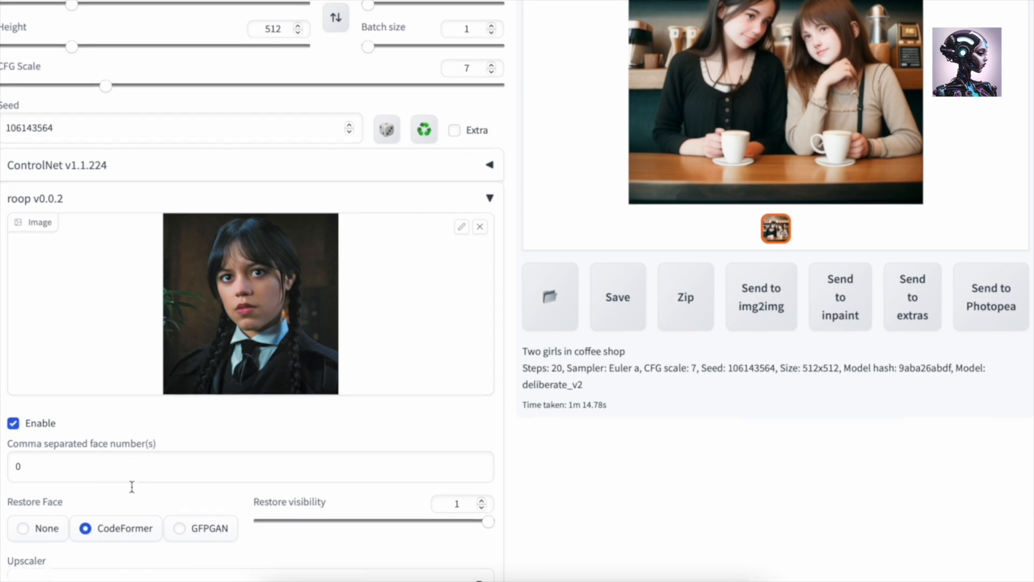
pyautogui.click(250, 460)
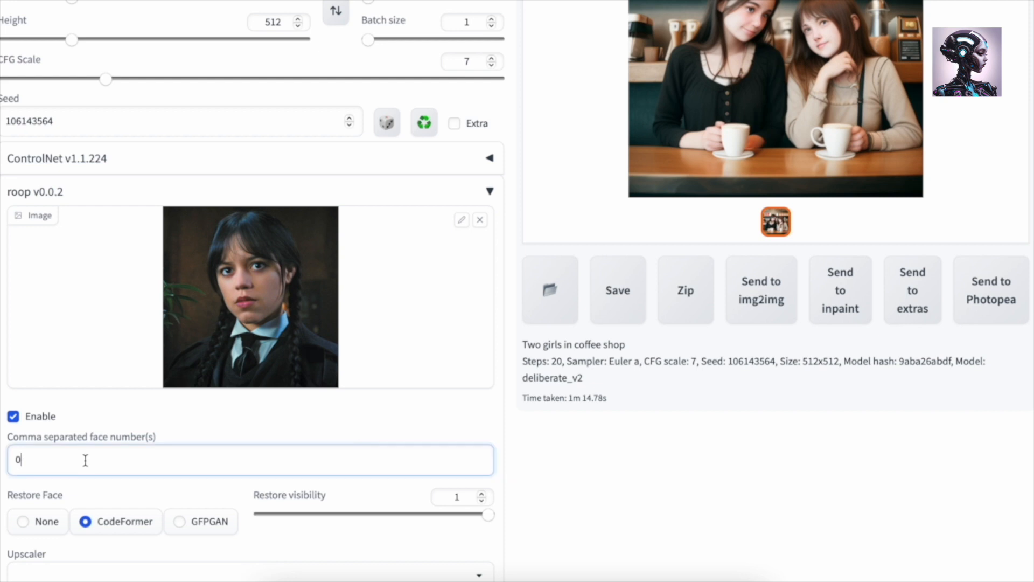
pyautogui.write(',')
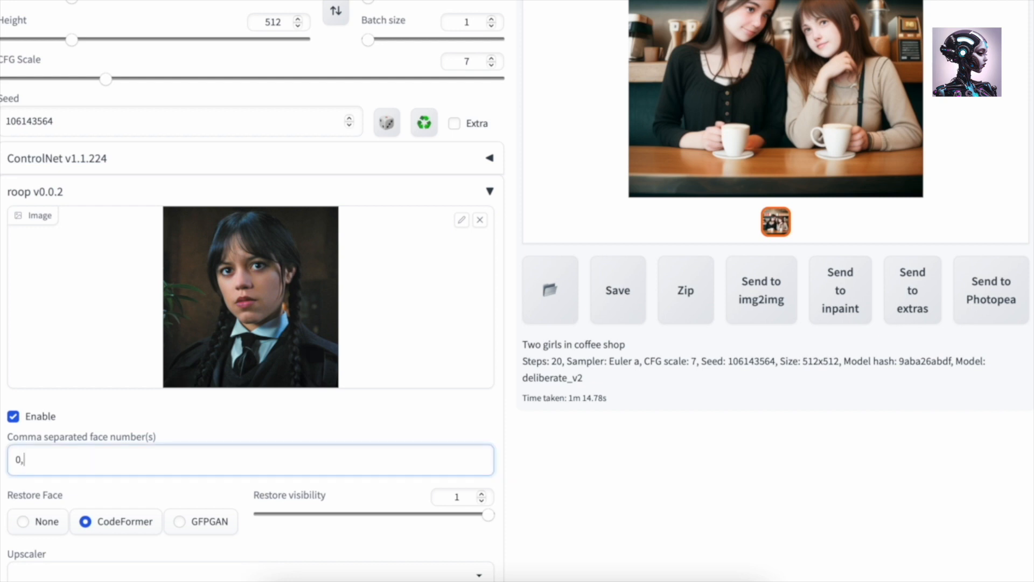
pyautogui.write('1')
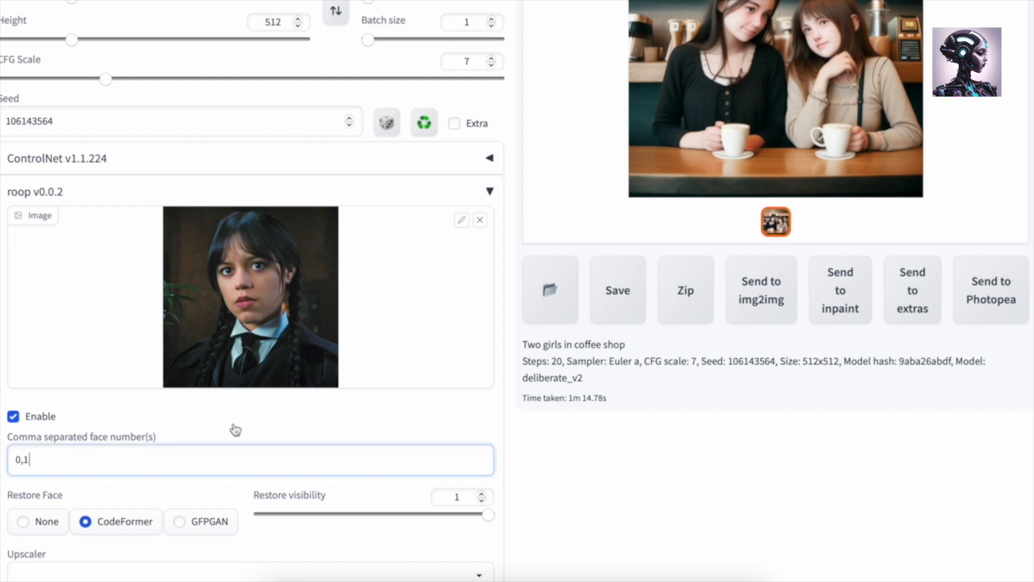
pyautogui.scroll(3)
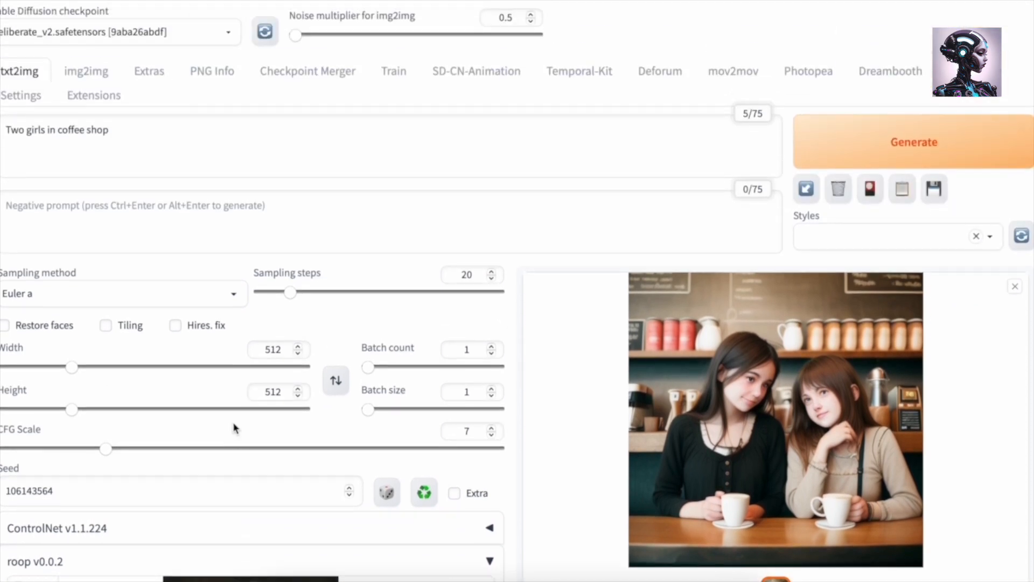
# Generate the coffee shop image again with the roop face swap applied
pyautogui.click(914, 141)
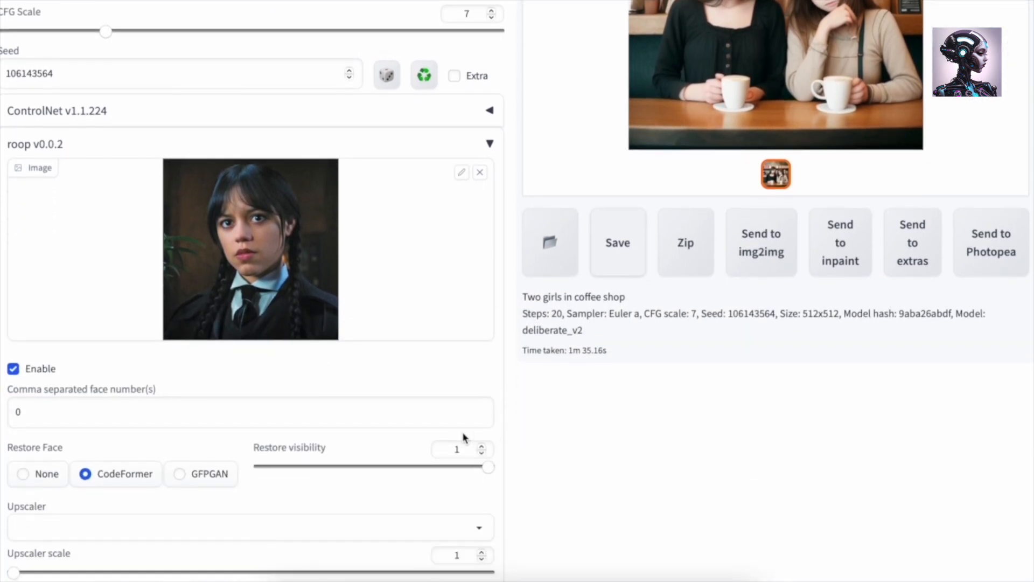
pyautogui.click(251, 411)
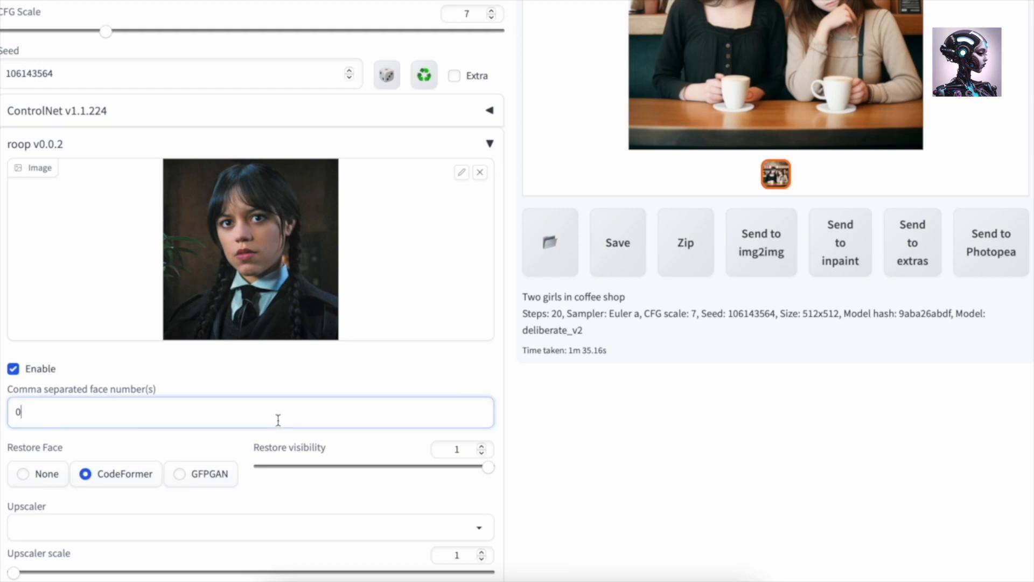
pyautogui.write(',')
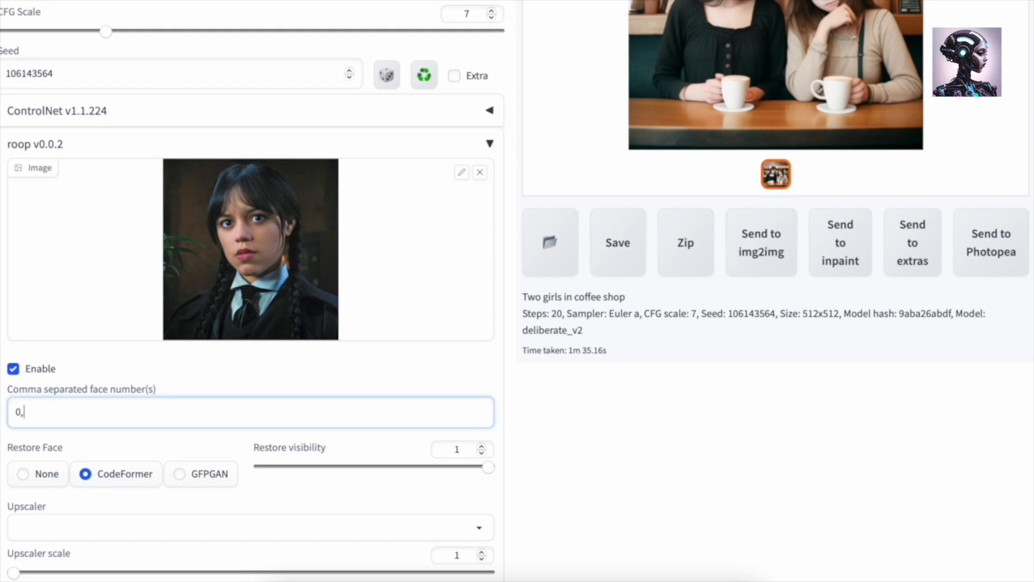
pyautogui.write('1,2,,')
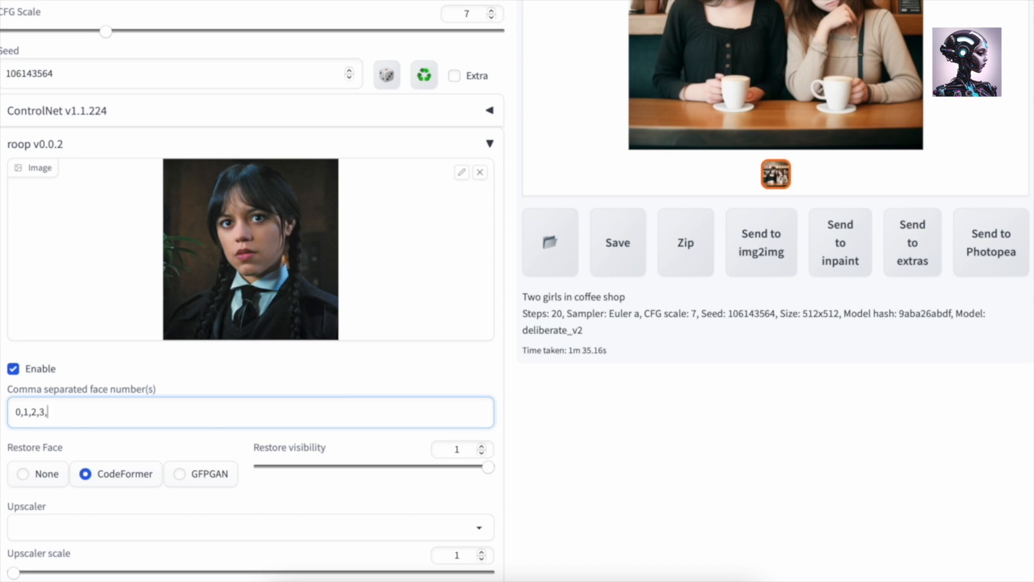
pyautogui.write('4,')
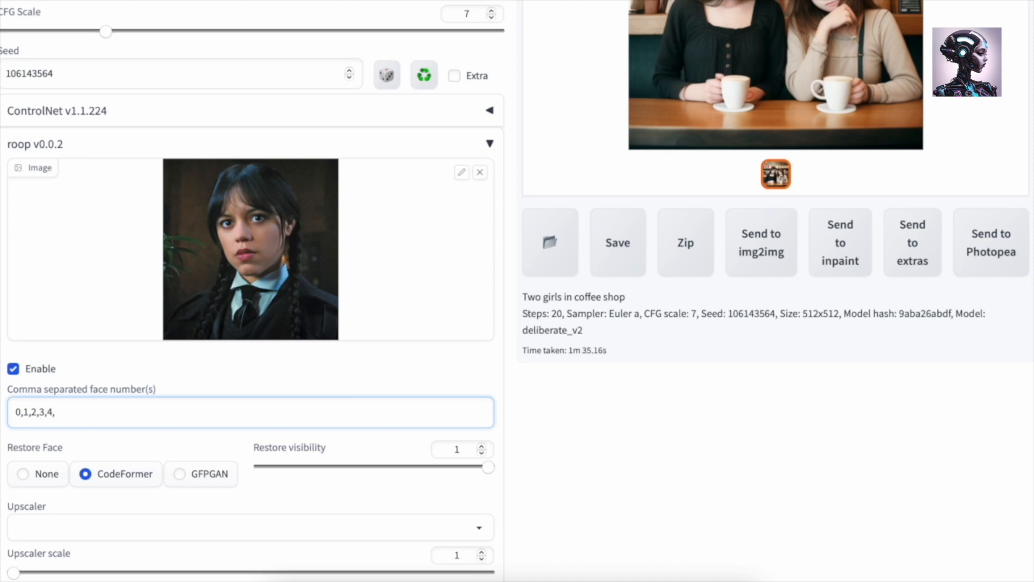
pyautogui.write('5')
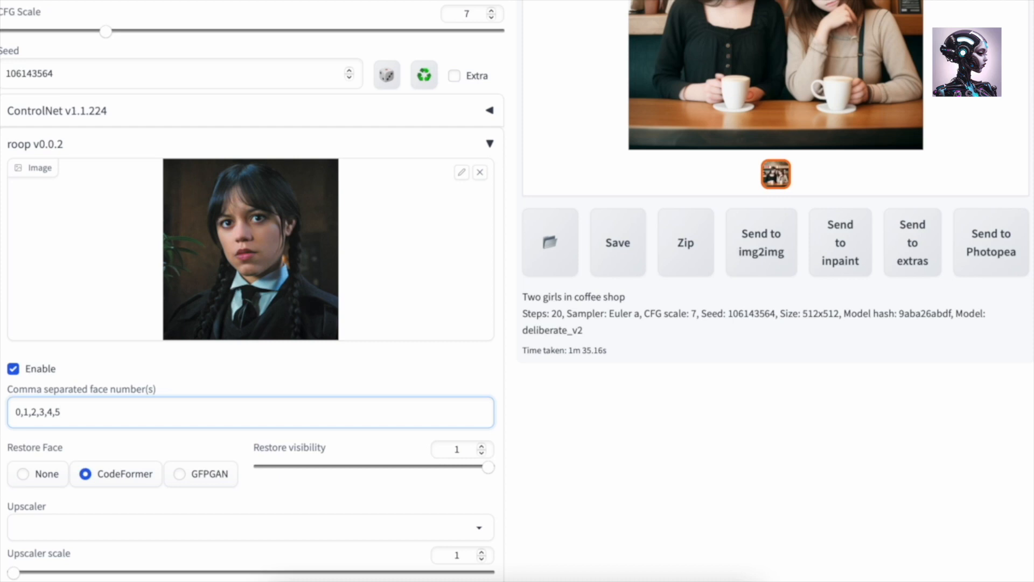
pyautogui.press('Backspace')
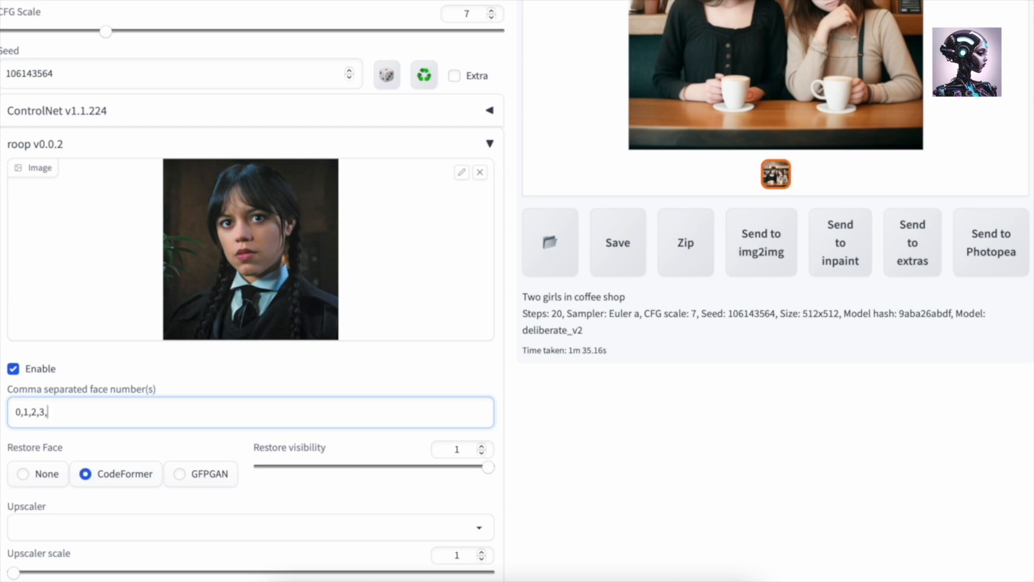
pyautogui.press('Backspace')
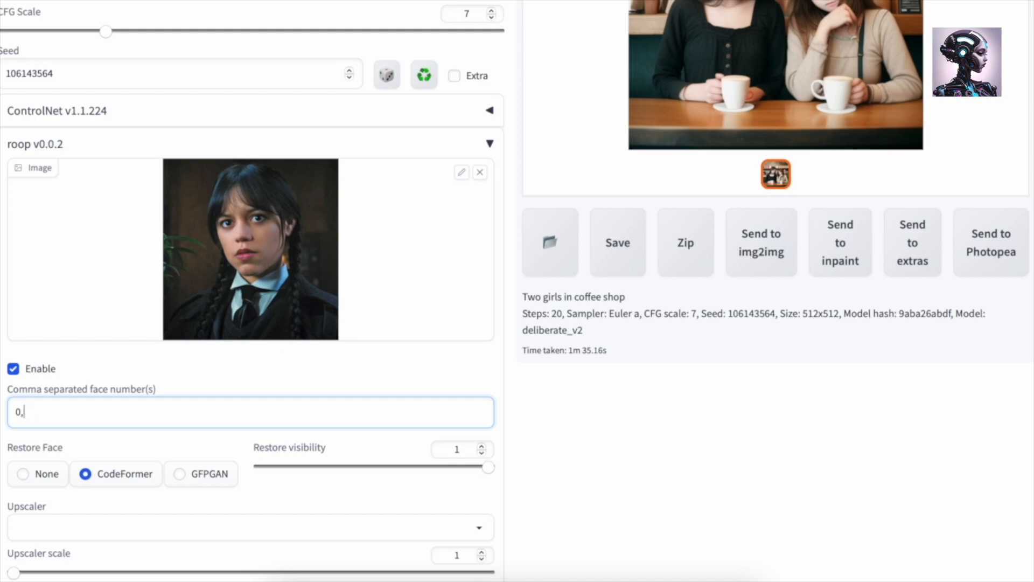
pyautogui.press('Backspace')
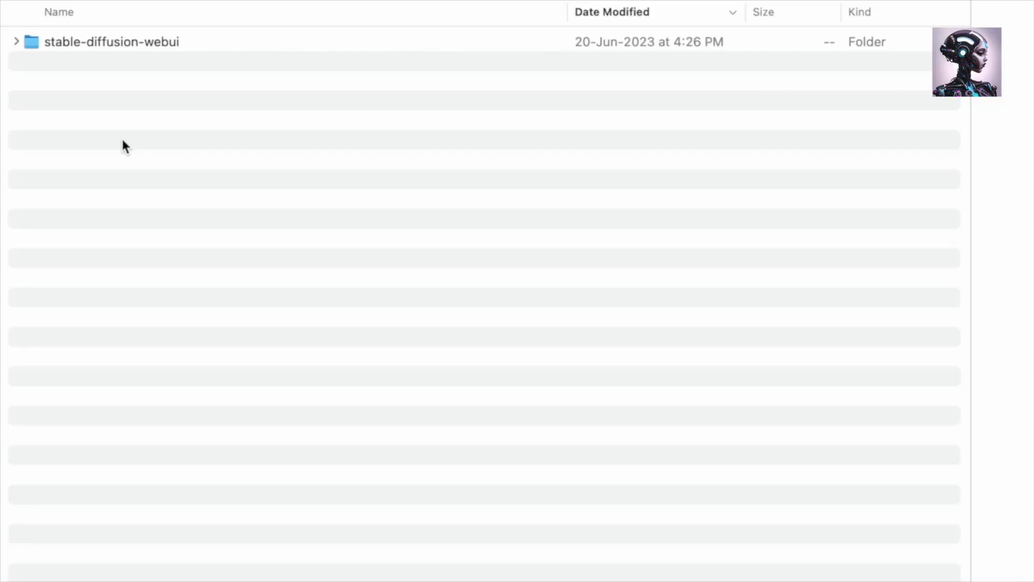
# Open the stable-diffusion-webui folder in Finder to relaunch the web UI
pyautogui.click(15, 41)
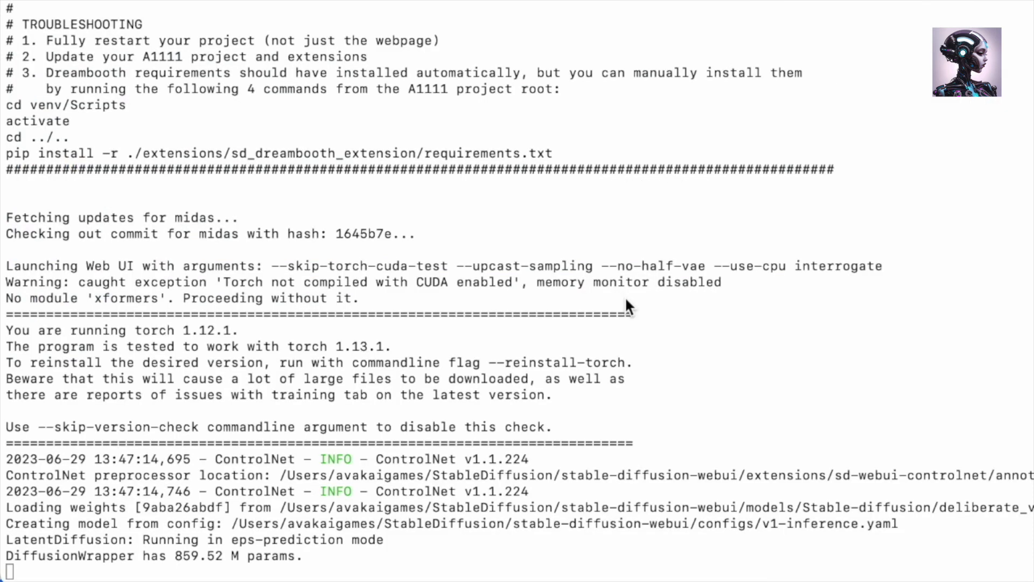
# Watch the Terminal output until the web UI reports running on its local URL
pyautogui.scroll(-3)
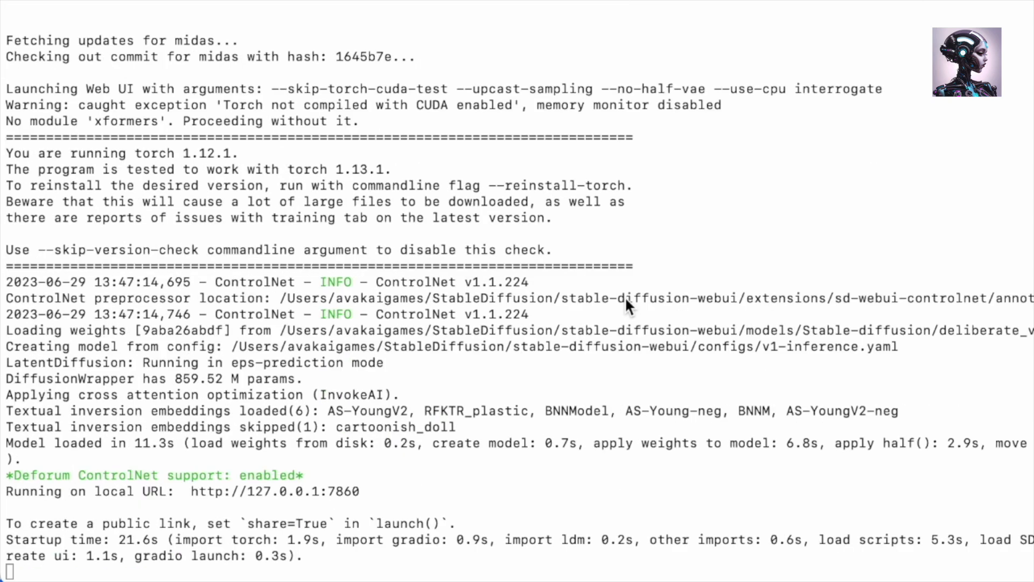
pyautogui.moveTo(191, 501)
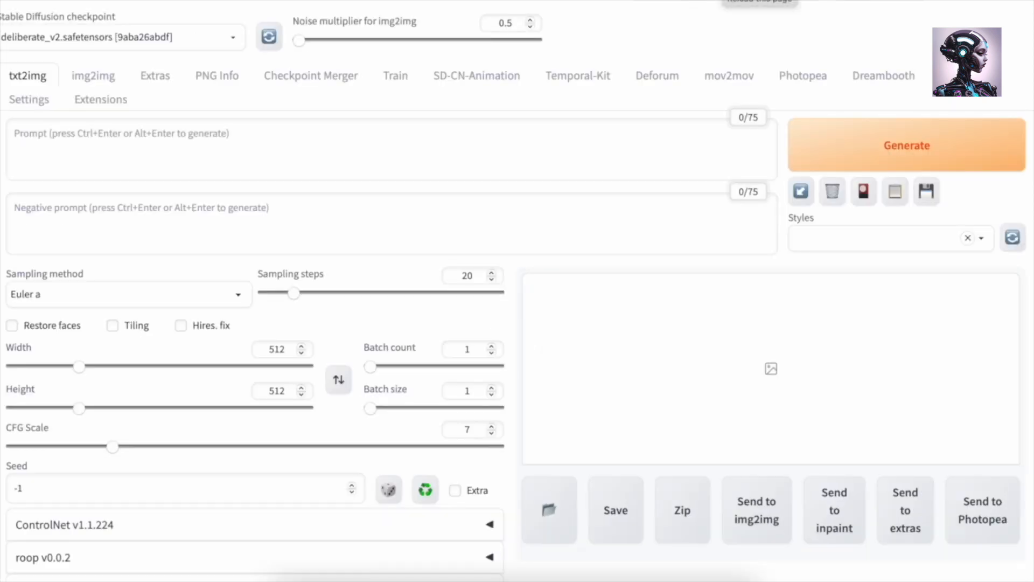
# Review both roop units, toggling the first face swap off and back on so faces 0 and 1 stay enabled
pyautogui.scroll(-3)
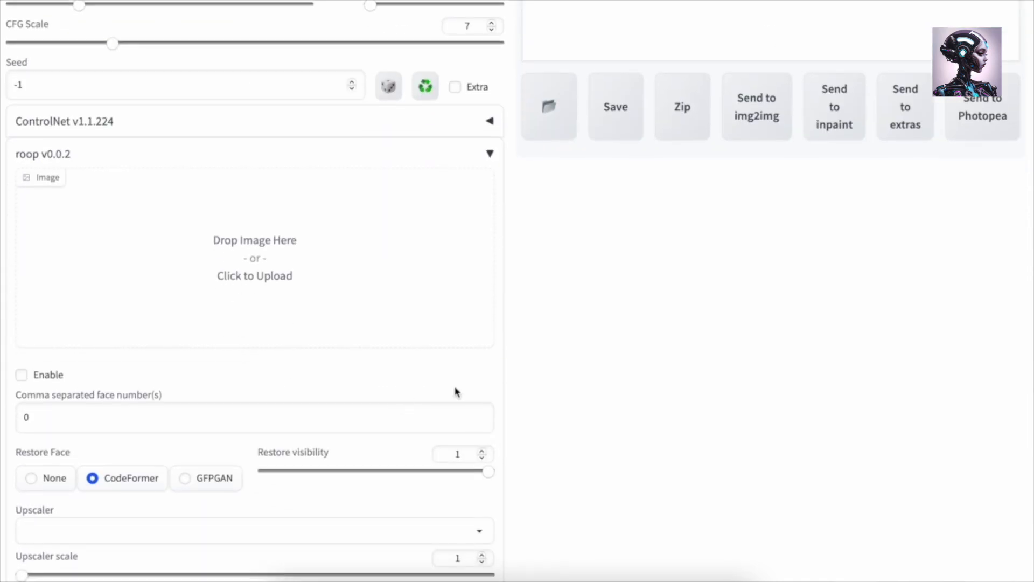
pyautogui.scroll(-3)
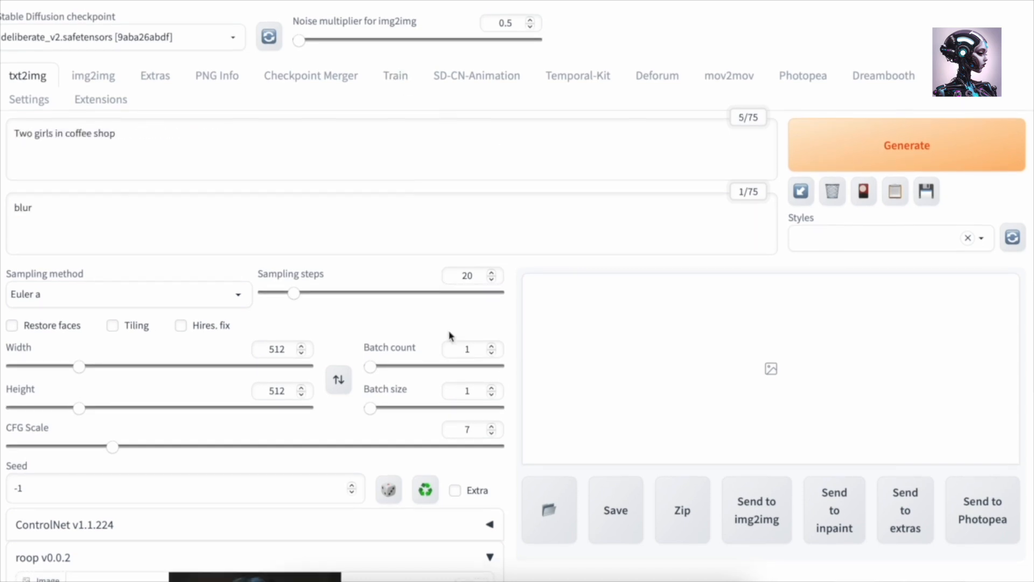
pyautogui.scroll(-3)
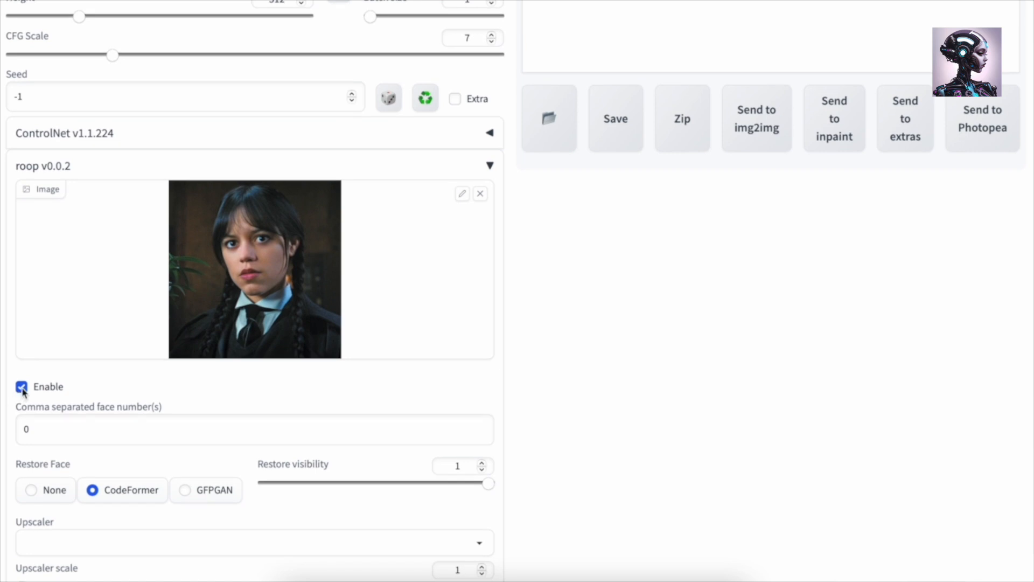
pyautogui.click(22, 387)
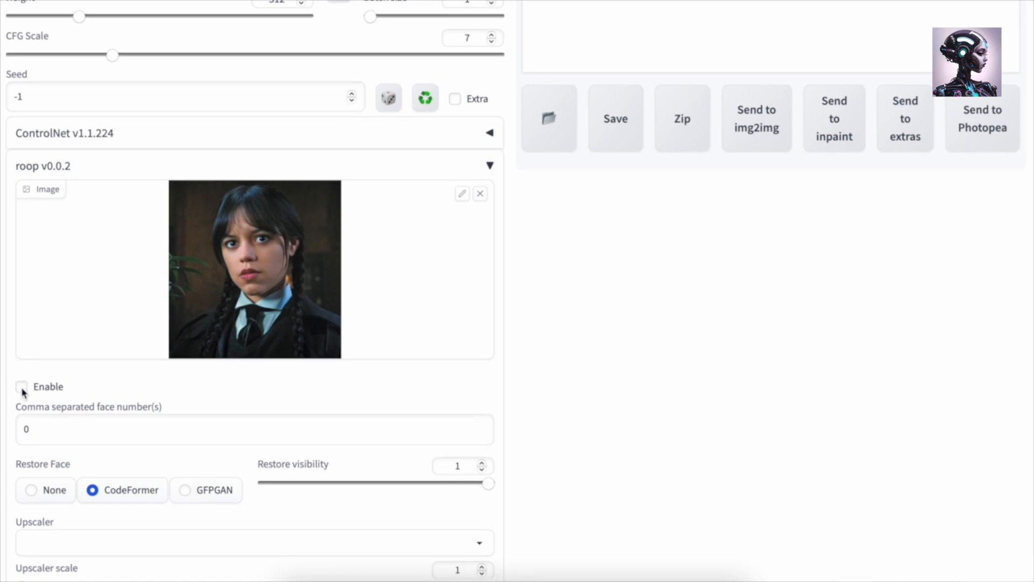
pyautogui.click(22, 386)
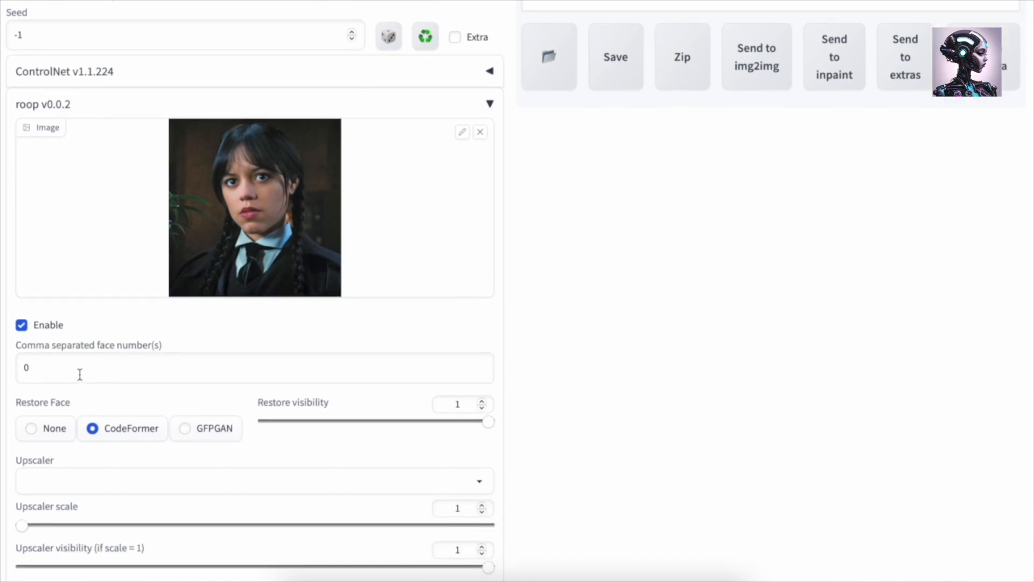
pyautogui.scroll(-3)
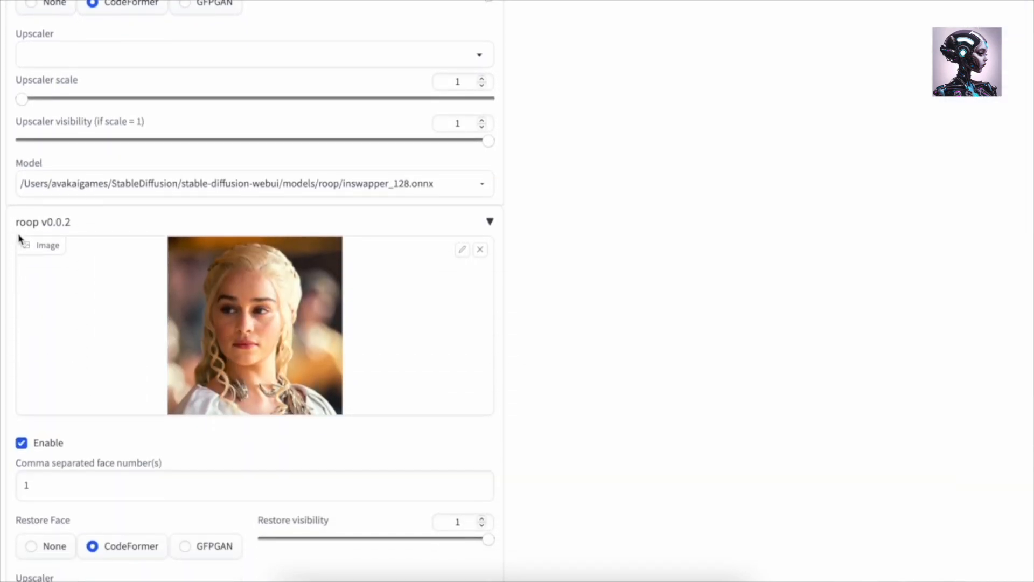
pyautogui.scroll(-3)
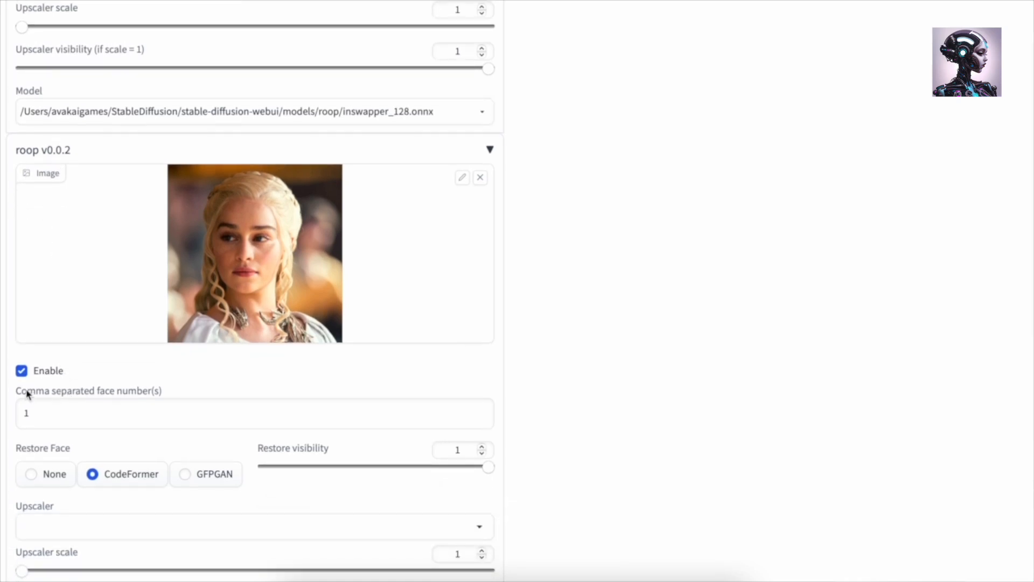
pyautogui.moveTo(58, 422)
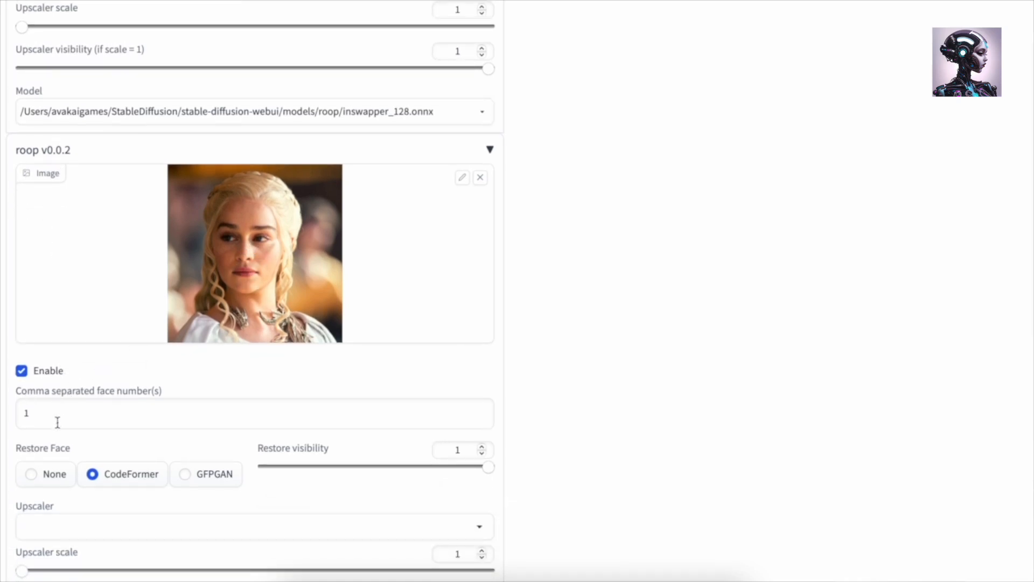
pyautogui.scroll(-3)
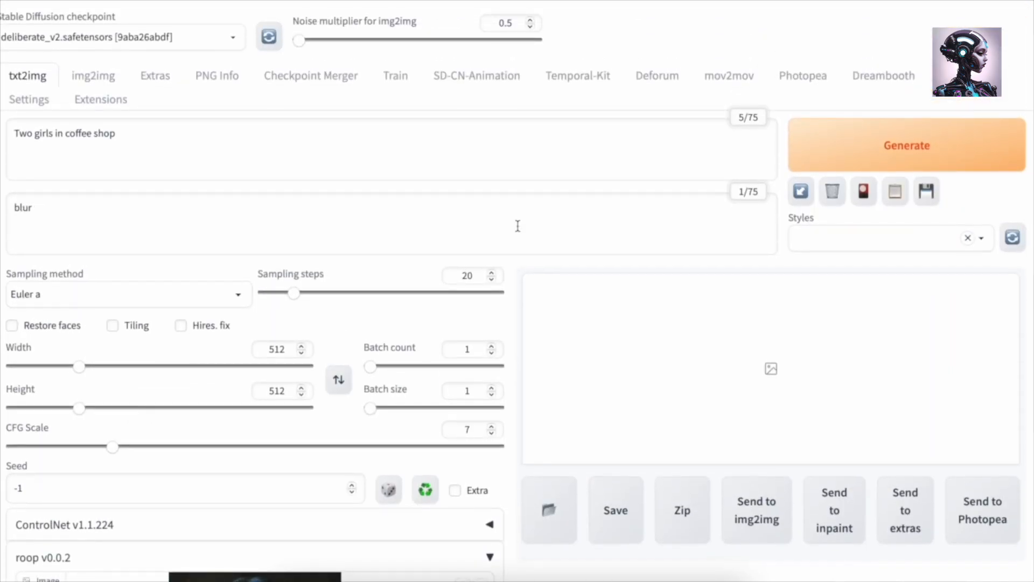
# Generate the two-girls coffee-shop image with both face swaps applied
pyautogui.click(906, 145)
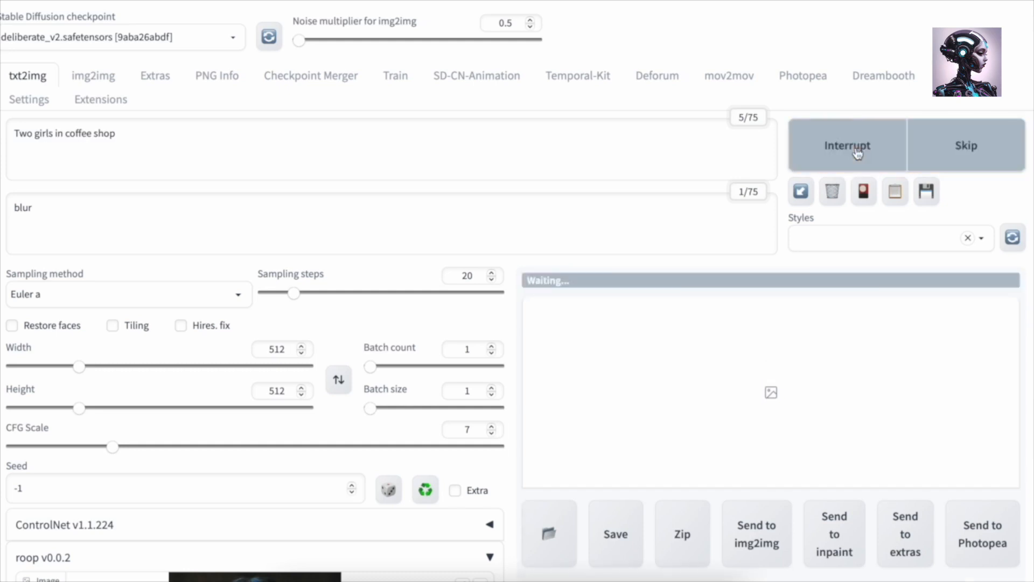